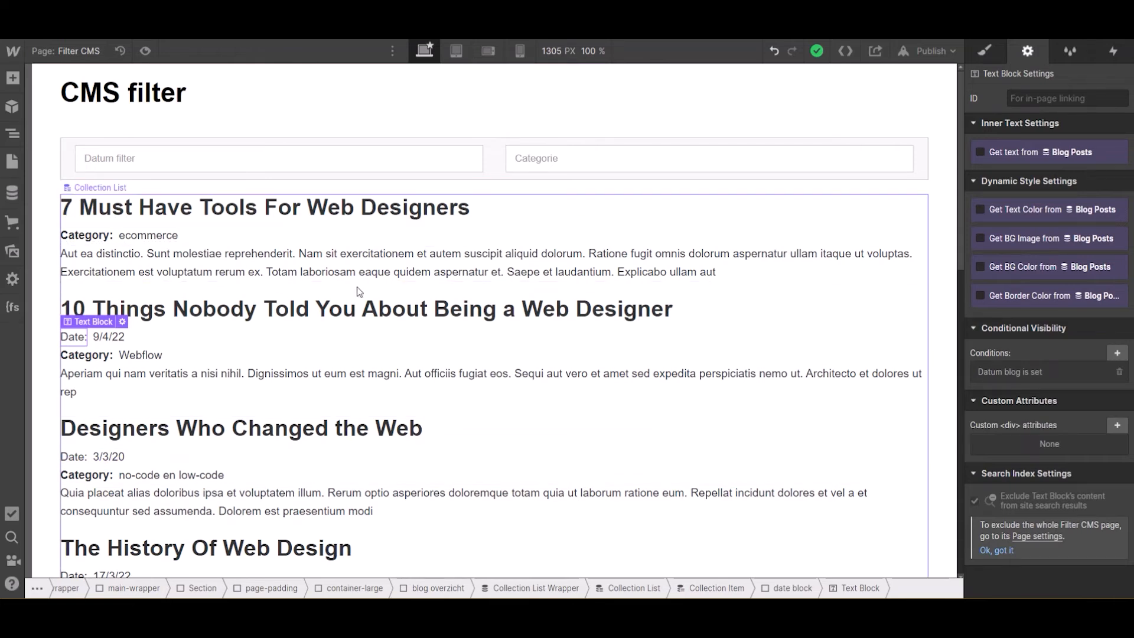
- Review the '7 Must Have Tools For Web Designers' post's fields in the Blog Posts CMS collection
left_click(263, 208)
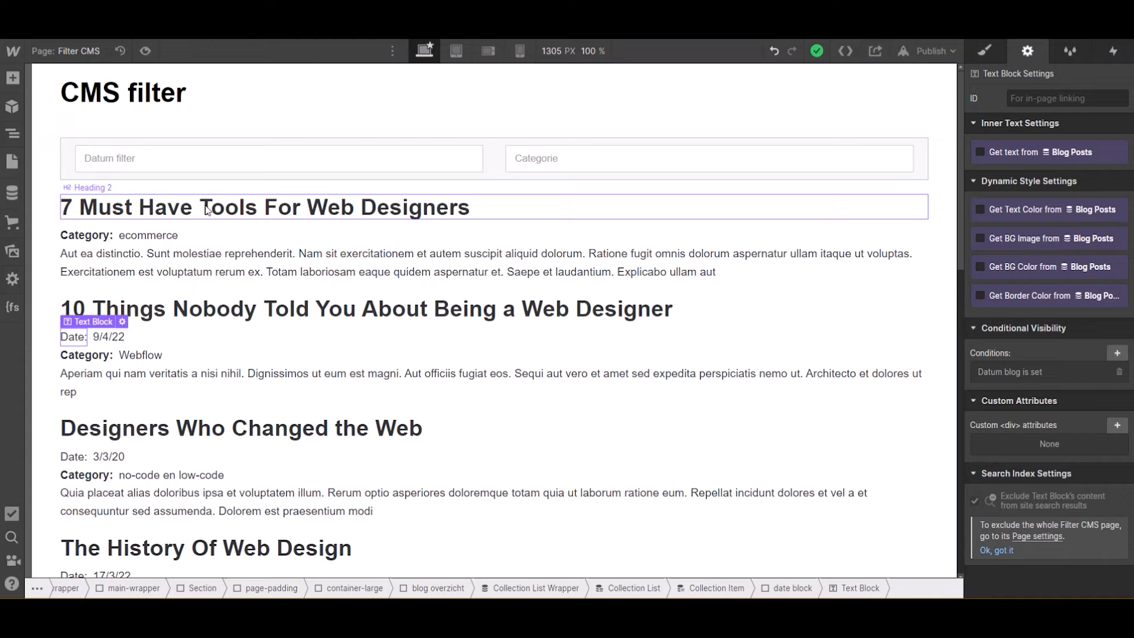
left_click(12, 192)
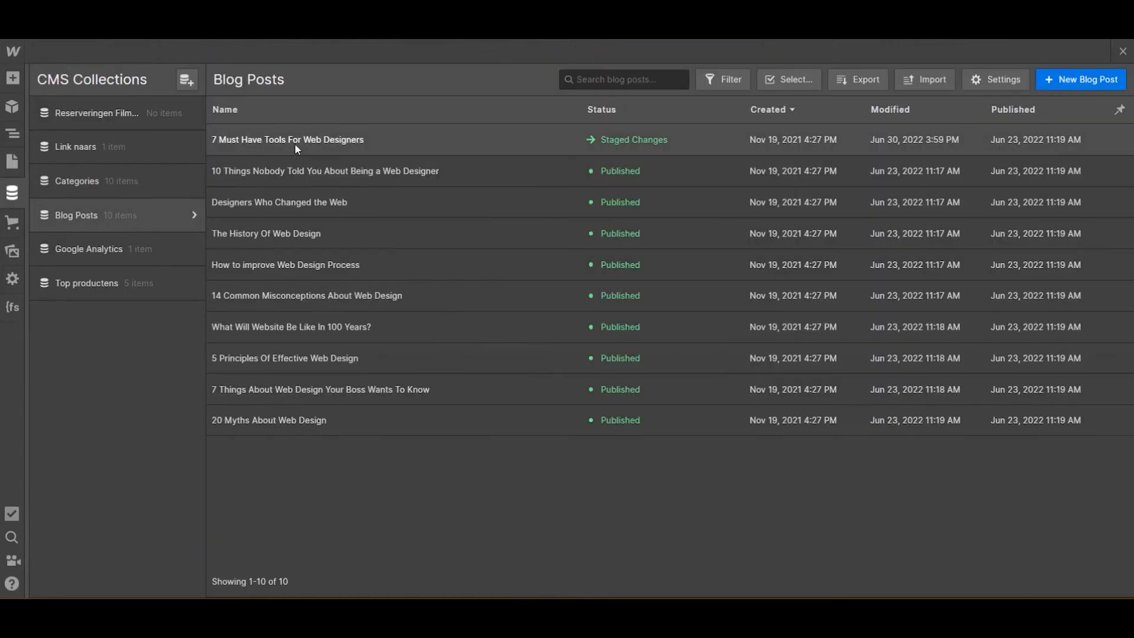
left_click(287, 139)
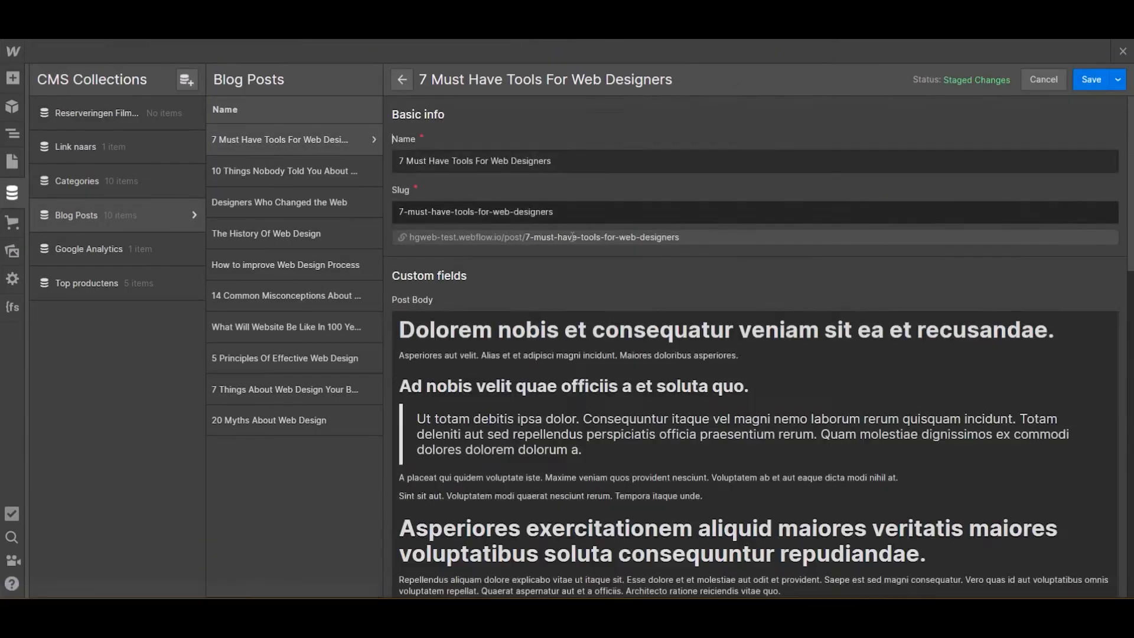
scroll("down", 3)
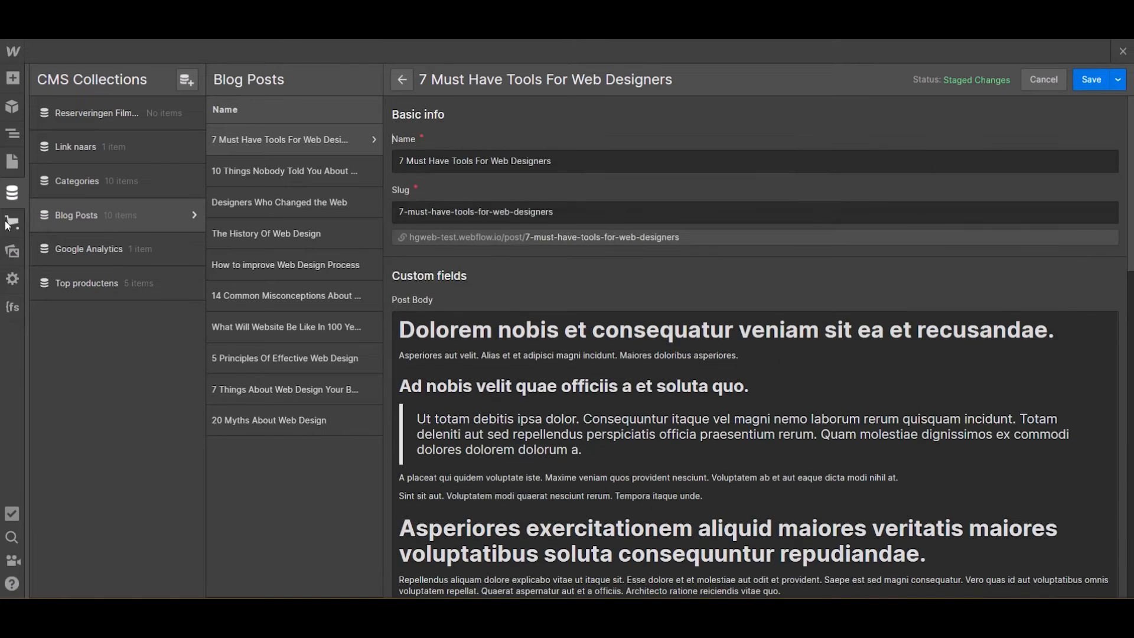
mouse_move(11, 162)
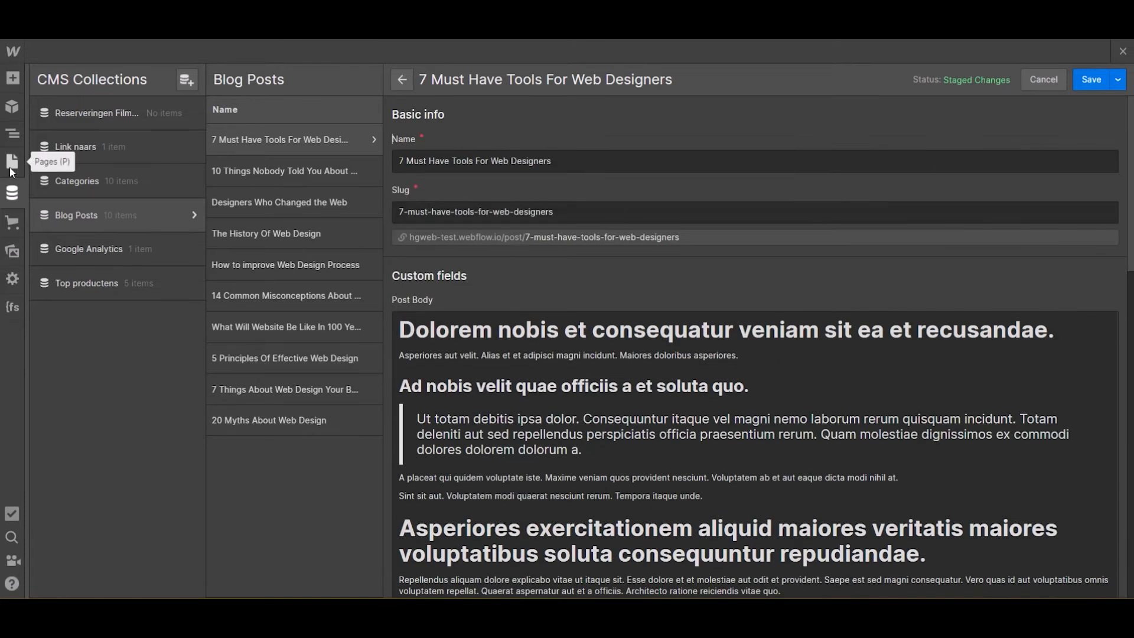
mouse_move(12, 137)
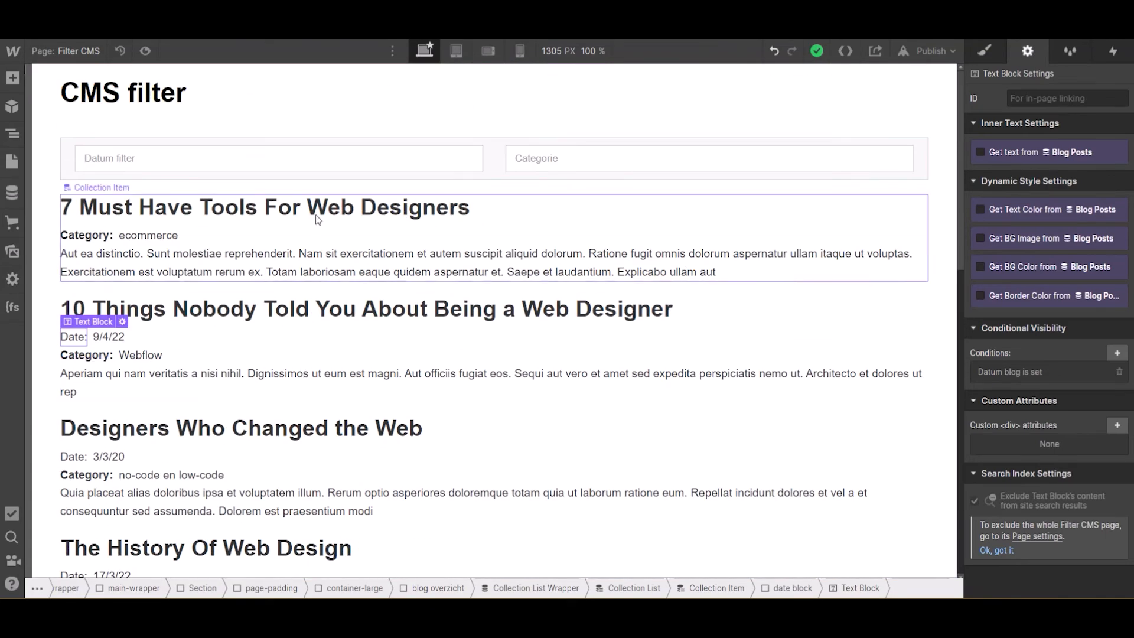
left_click(85, 235)
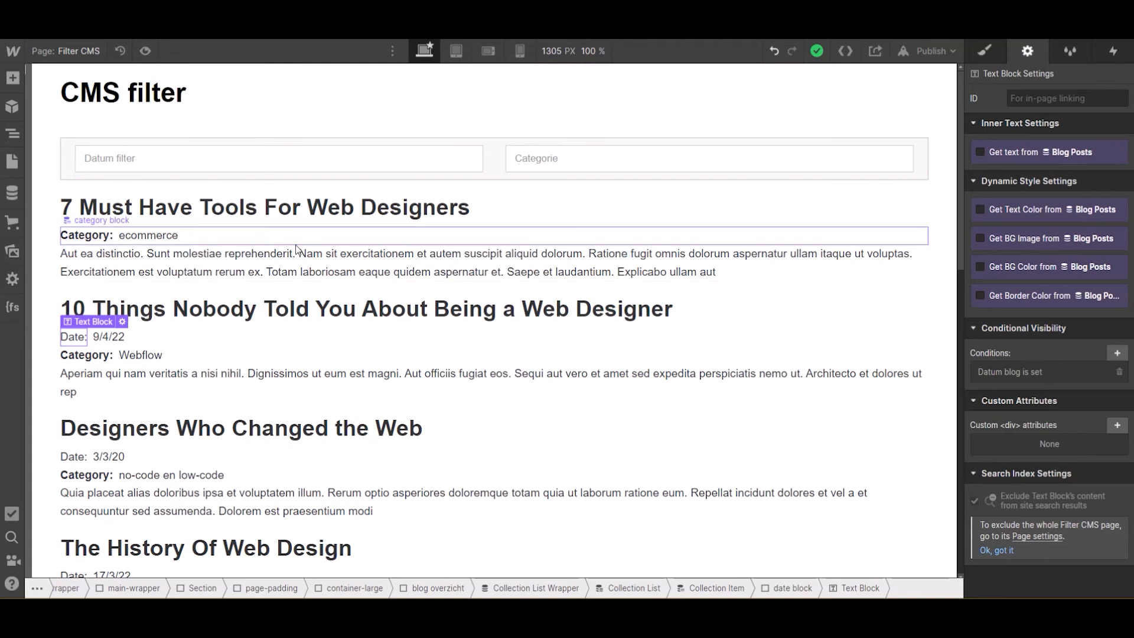
scroll("down", 3)
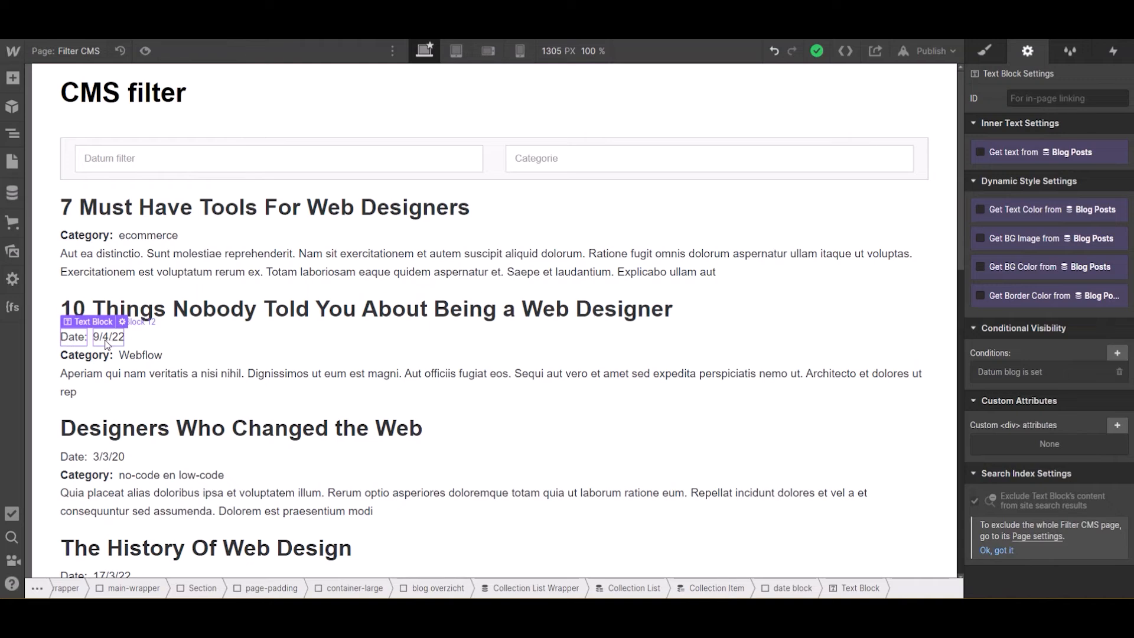
mouse_move(123, 346)
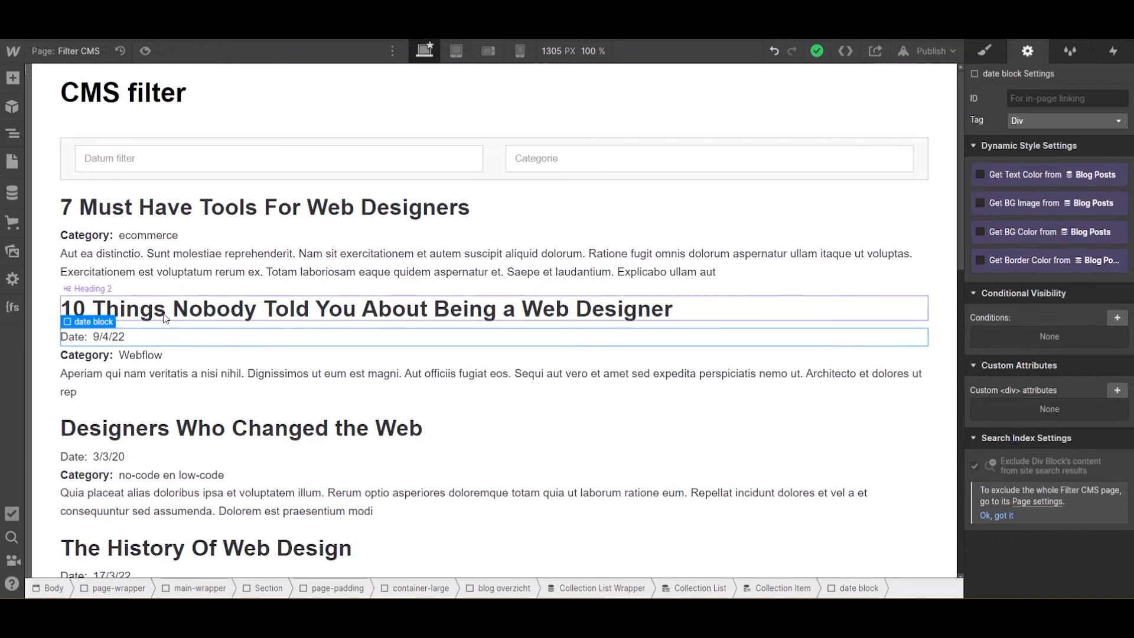
mouse_move(249, 318)
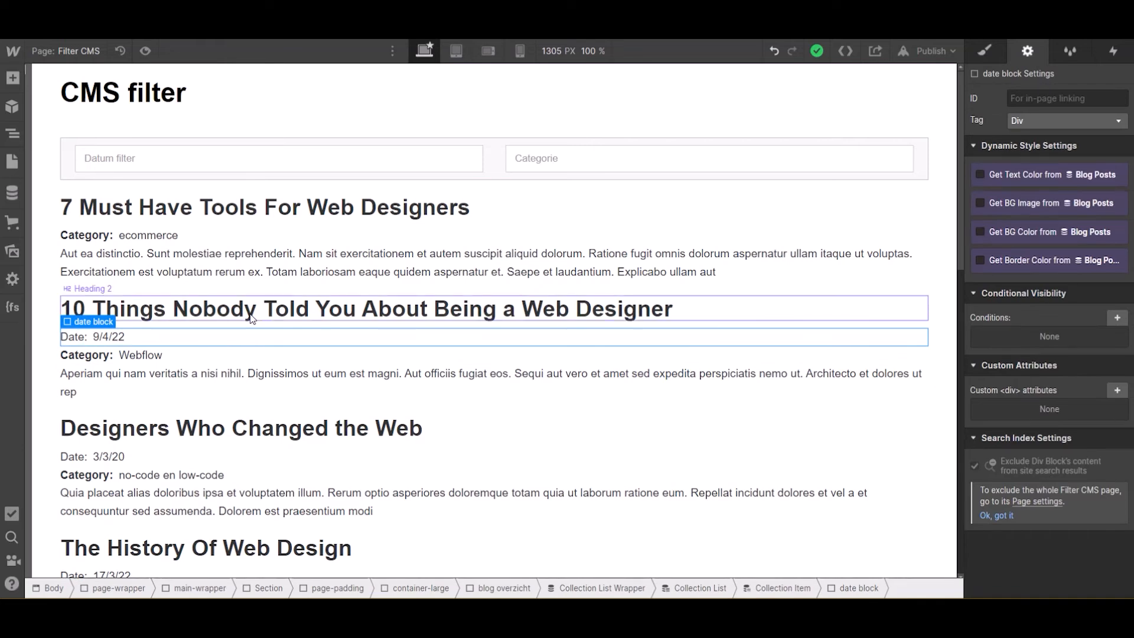
mouse_move(291, 317)
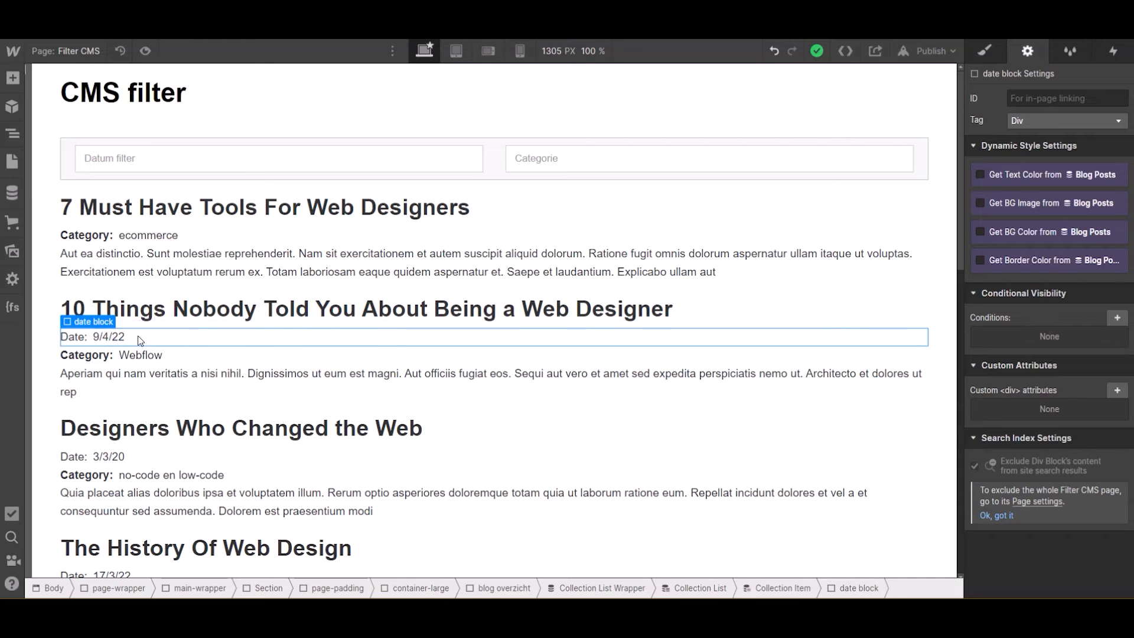
left_click(152, 263)
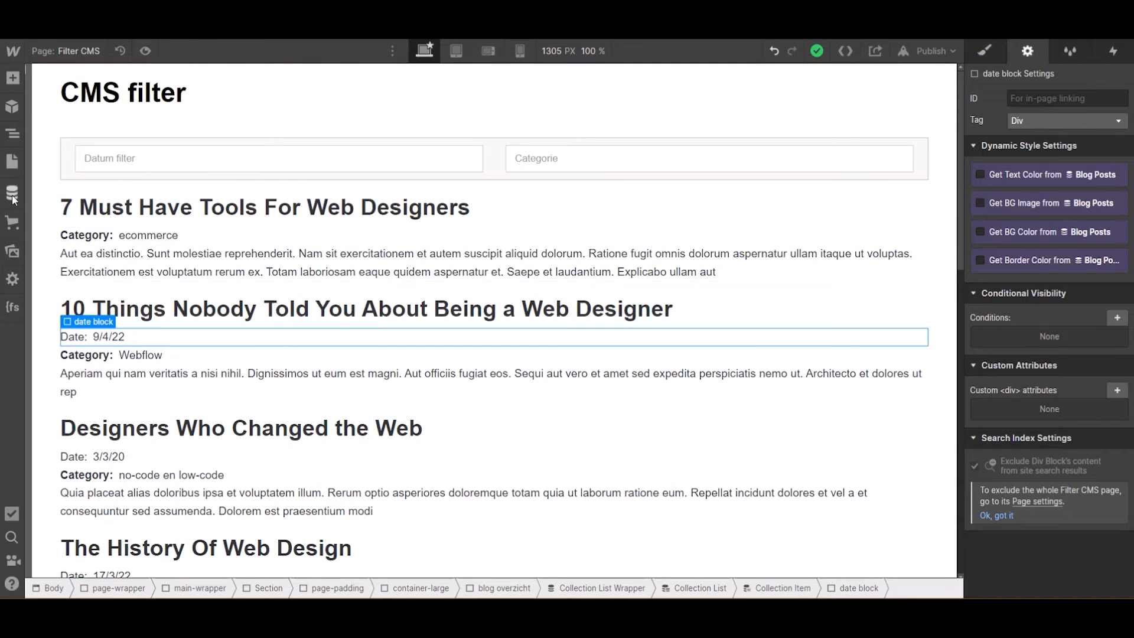
- Reopen Blog Posts, discard the first post's edits, save the '10 Things' post and return to the page
left_click(12, 192)
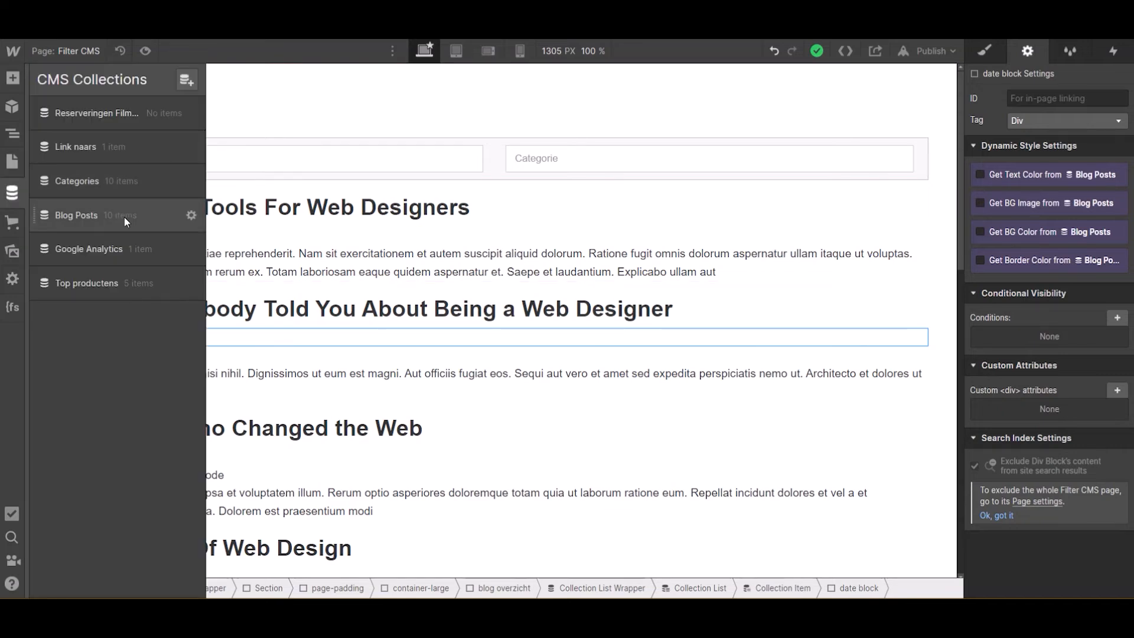
left_click(76, 215)
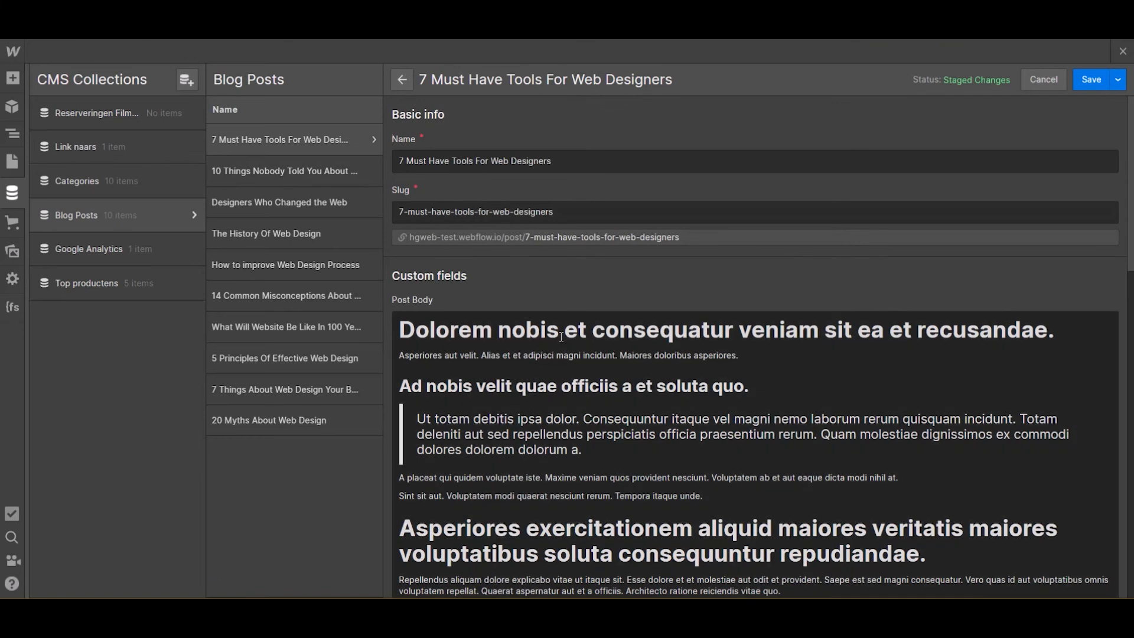
scroll("down", 3)
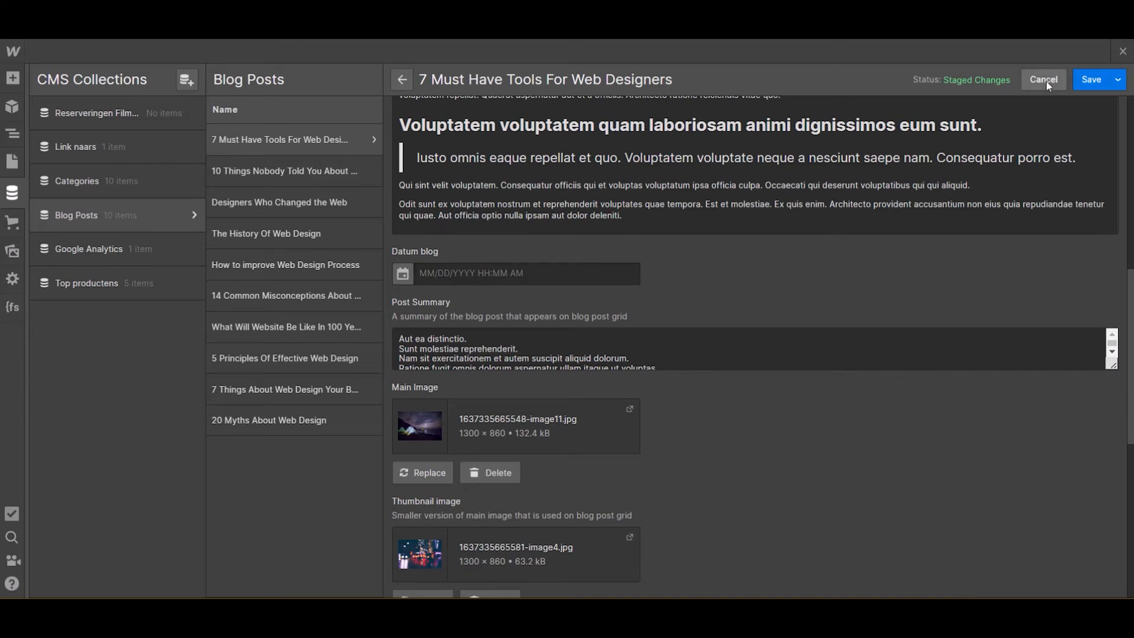
left_click(284, 172)
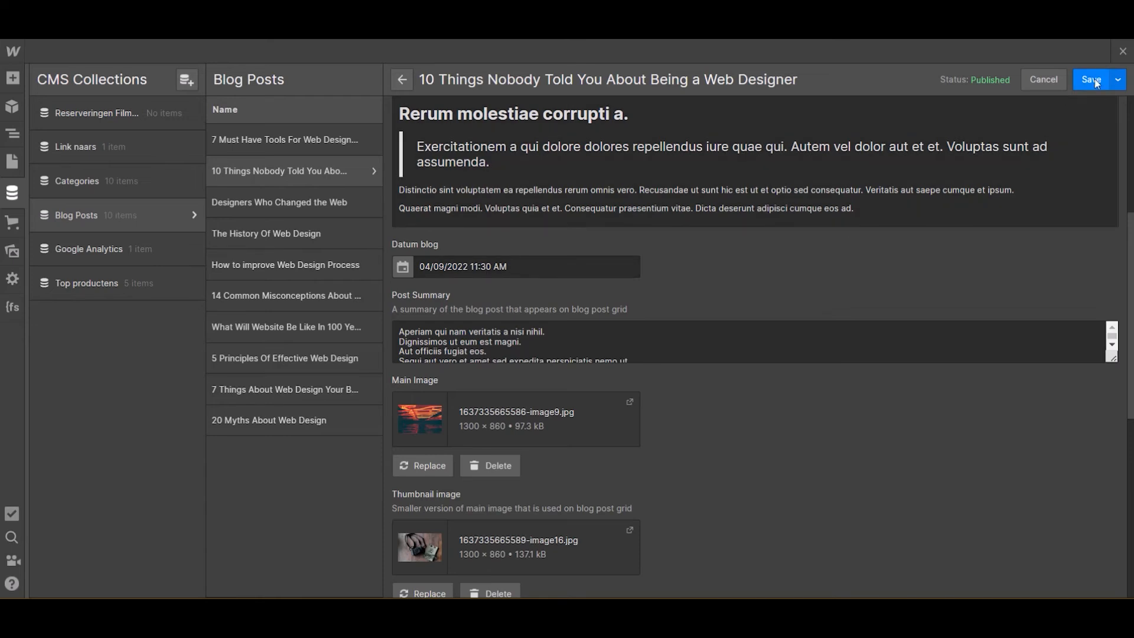
left_click(1091, 79)
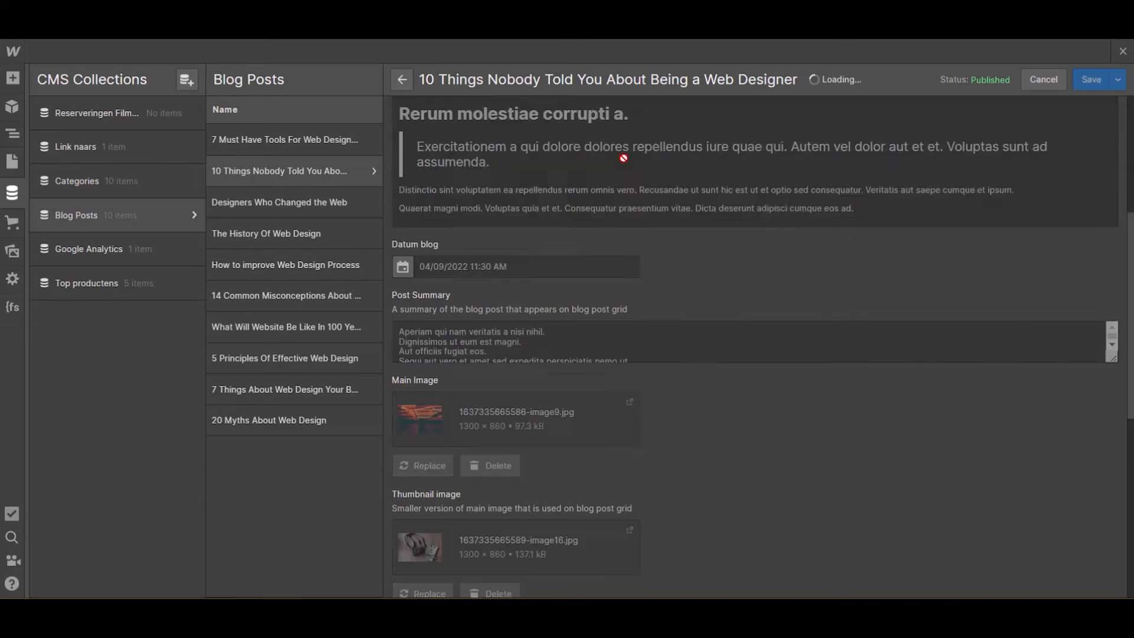
left_click(401, 79)
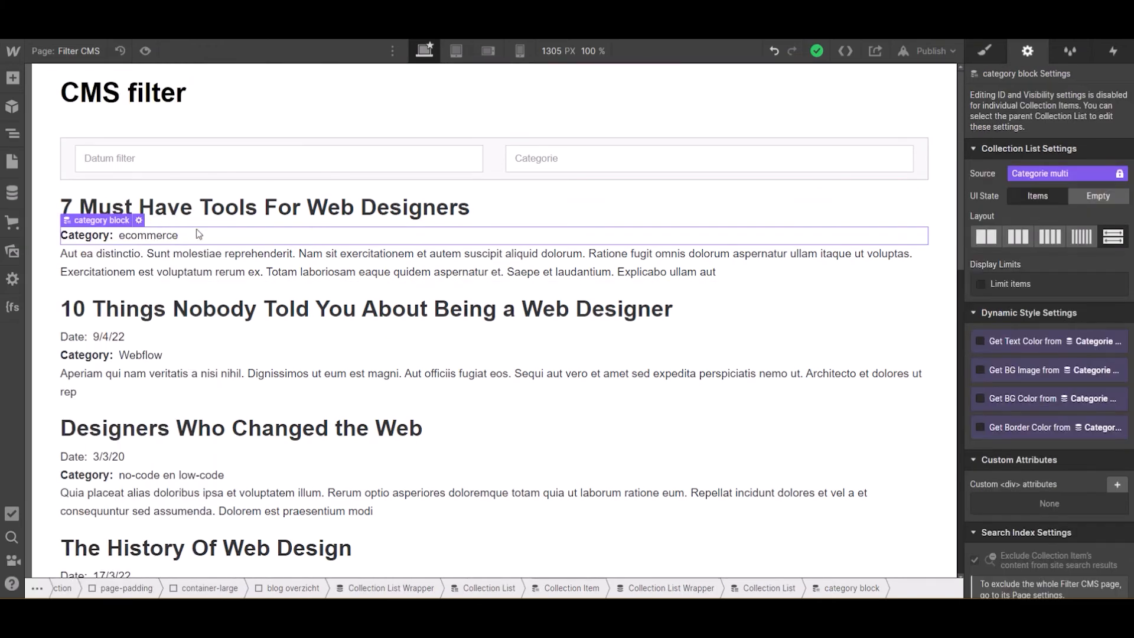
- Select the post date block on the canvas and show the Navigator element tree
left_click(94, 337)
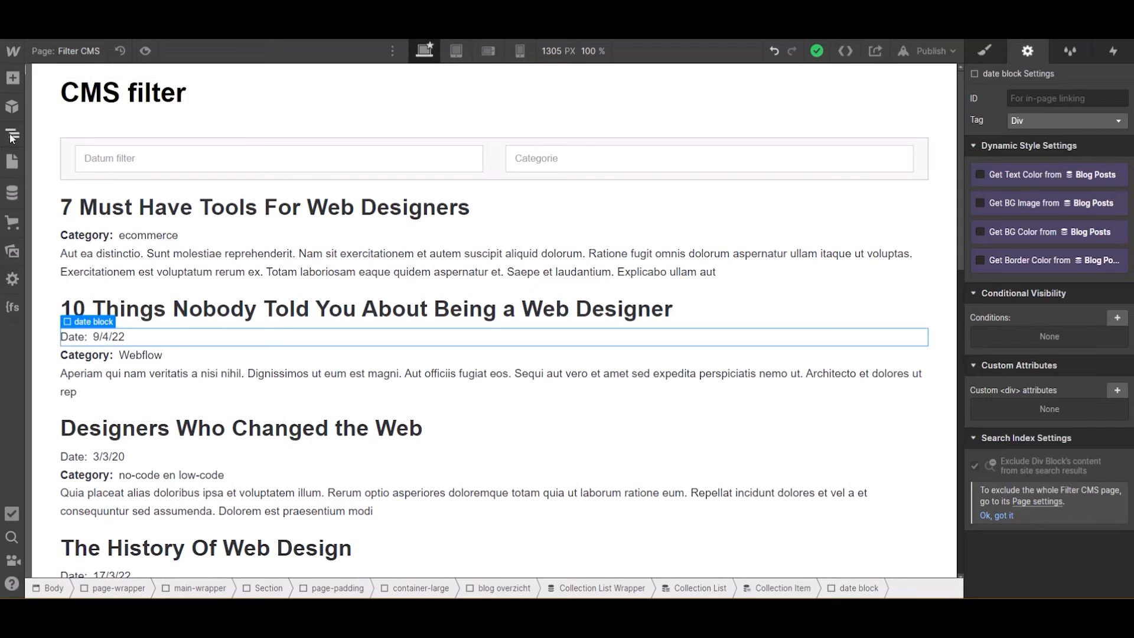
left_click(11, 134)
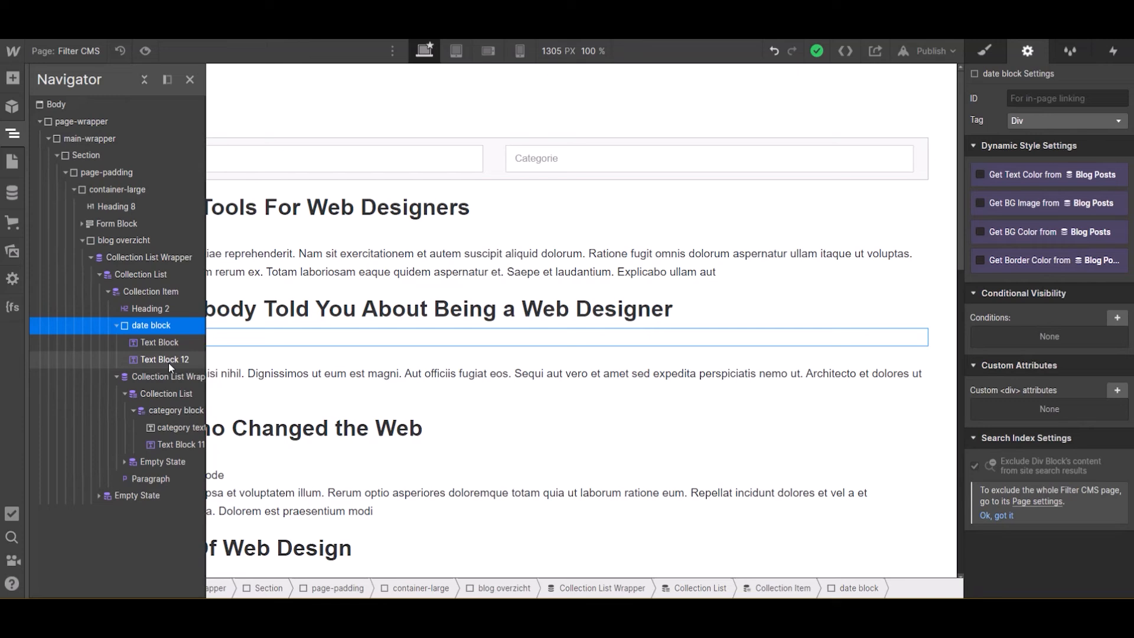
- Keep the date text sourced from Datum blog and set its format to 'June 30, 2022' style
left_click(158, 343)
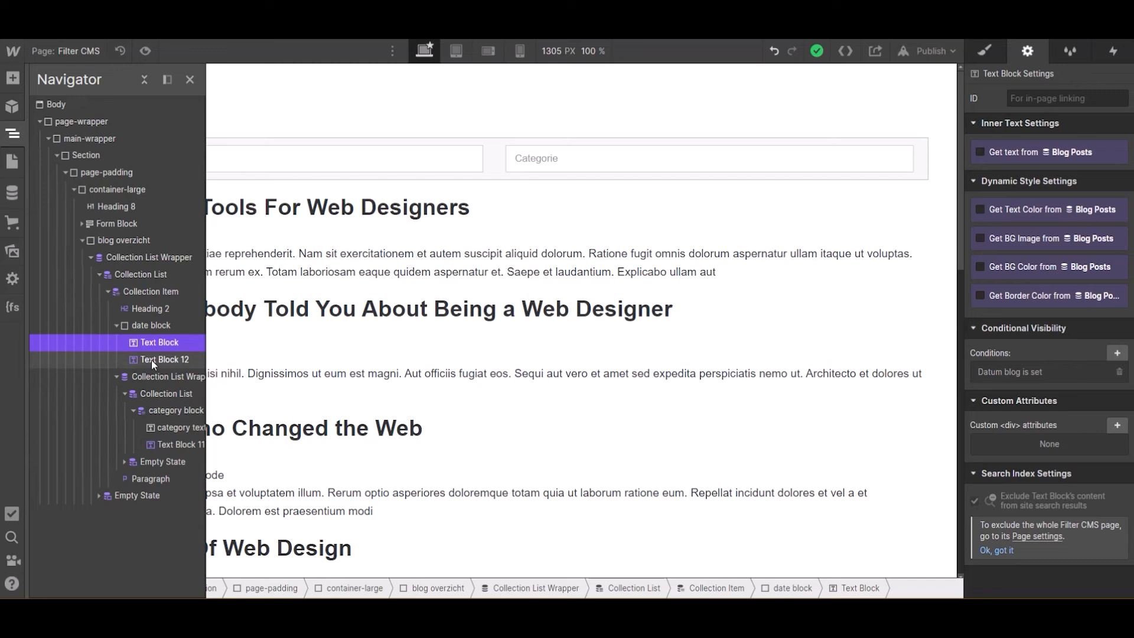
left_click(165, 359)
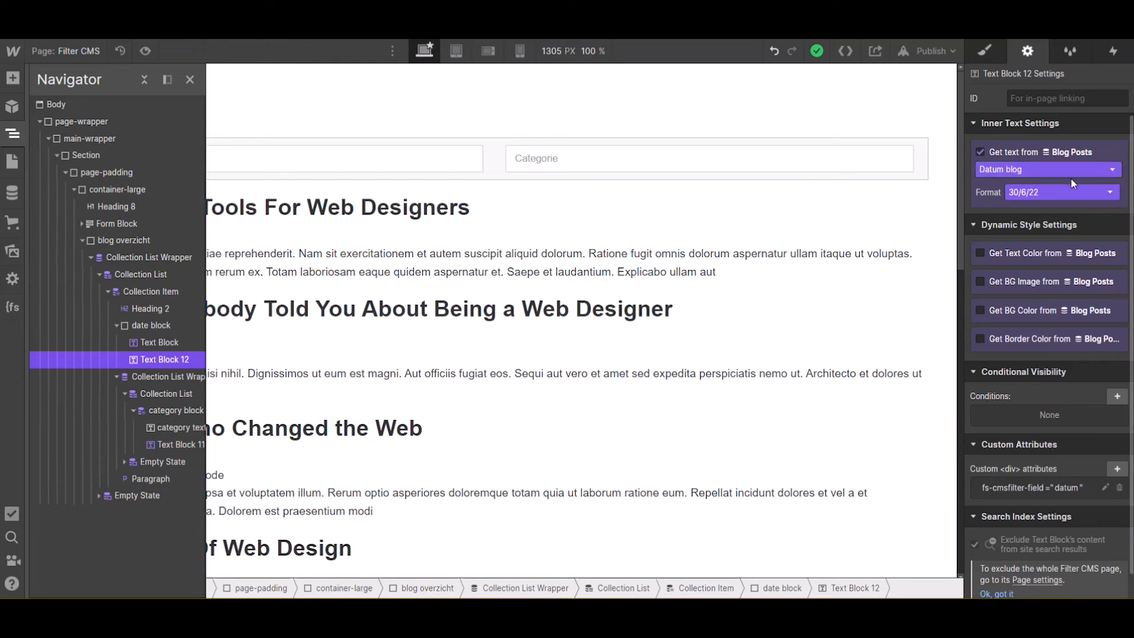
left_click(1046, 169)
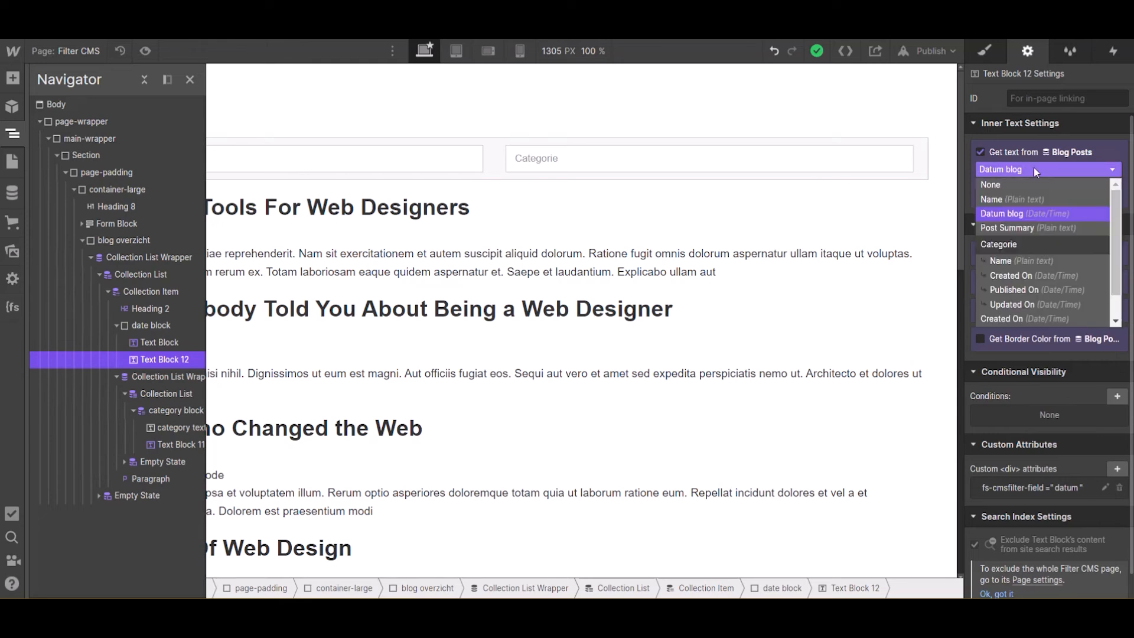
mouse_move(1035, 218)
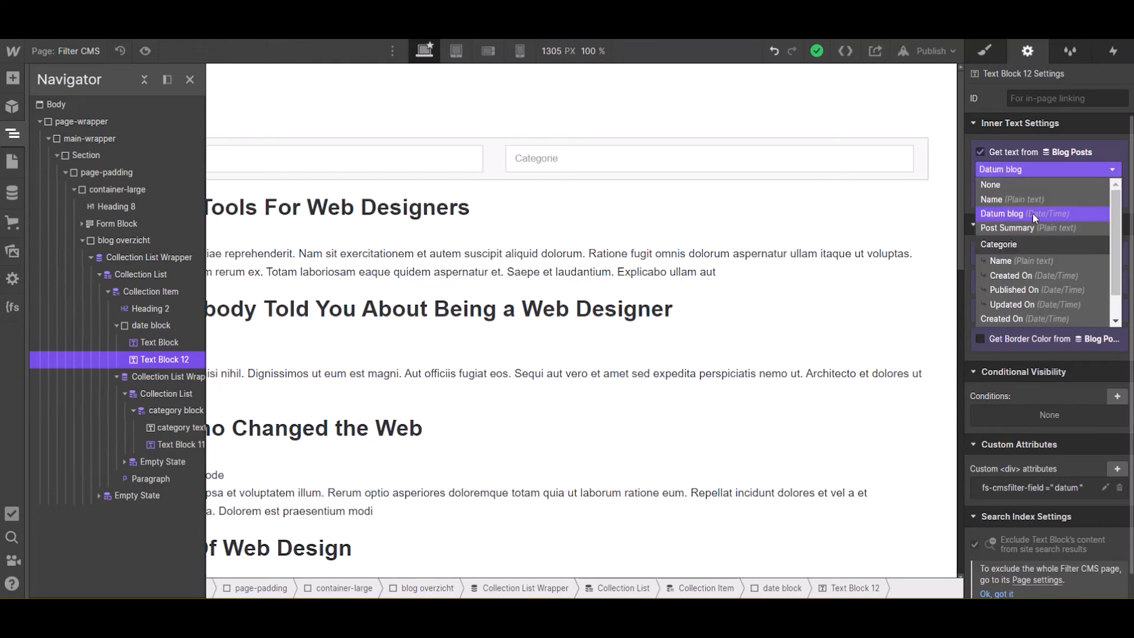
left_click(1004, 213)
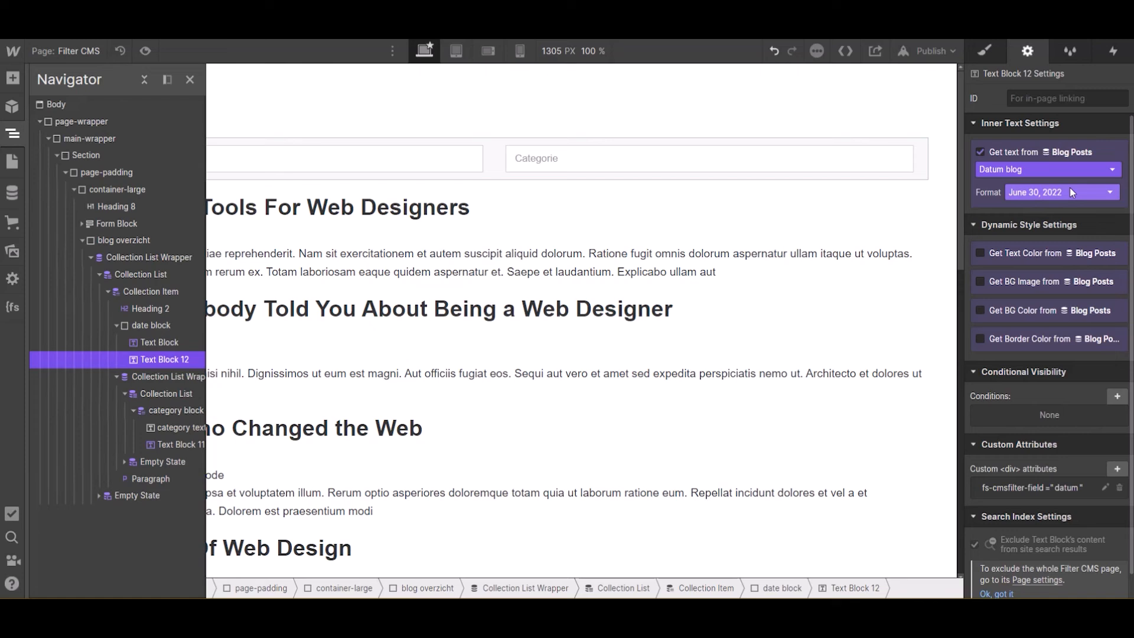
mouse_move(1074, 194)
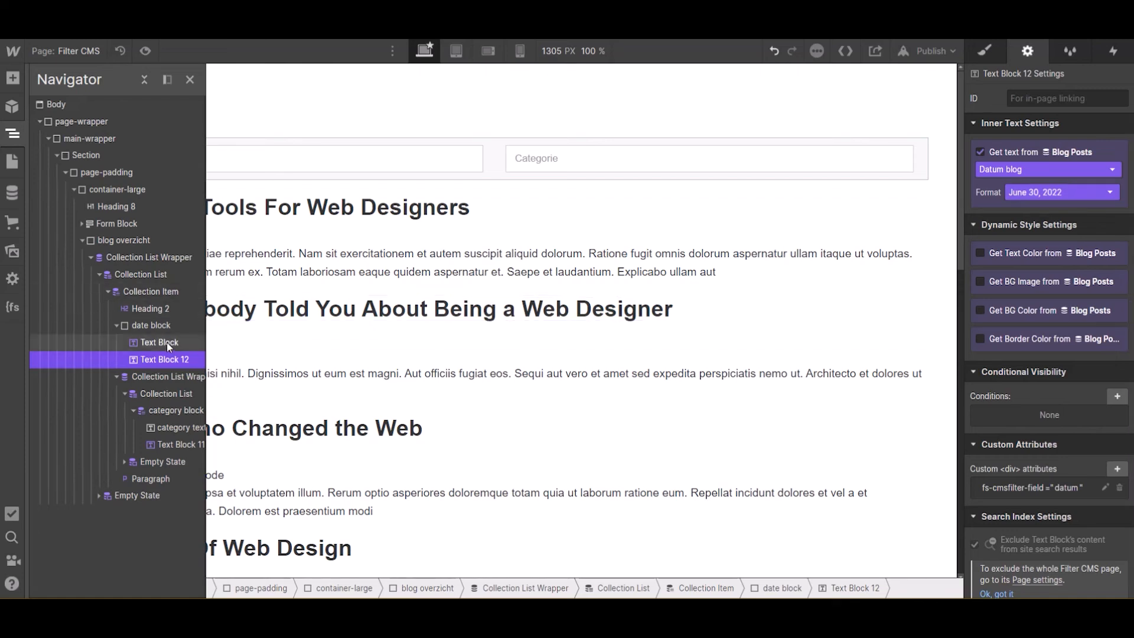
left_click(158, 343)
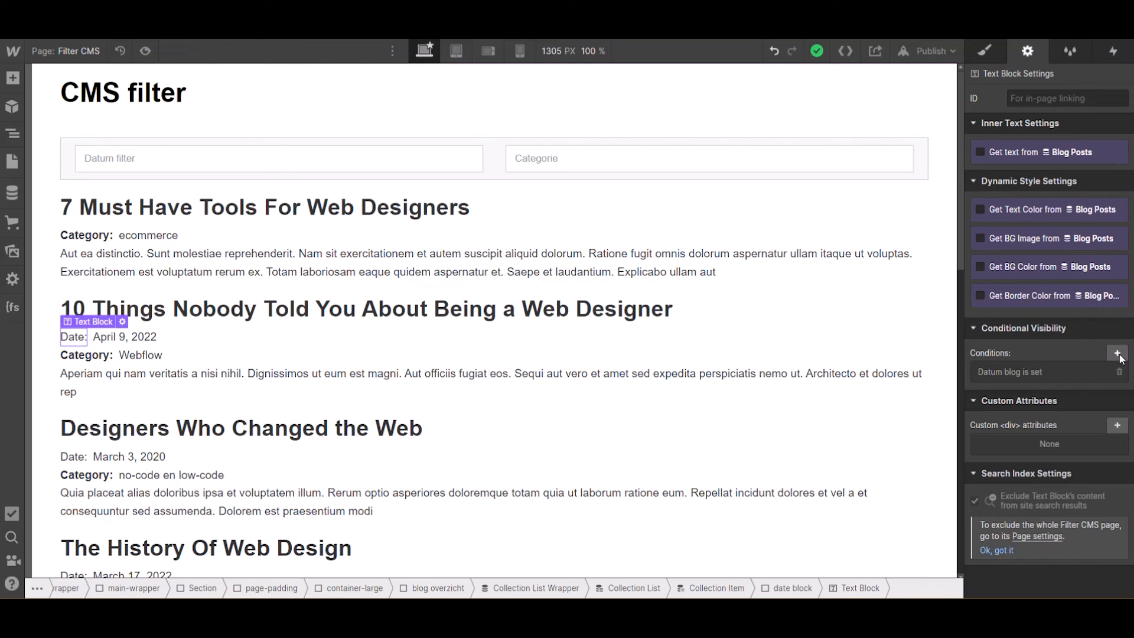
- Draft a visibility condition for the Date label based on the Datum blog field
left_click(1118, 353)
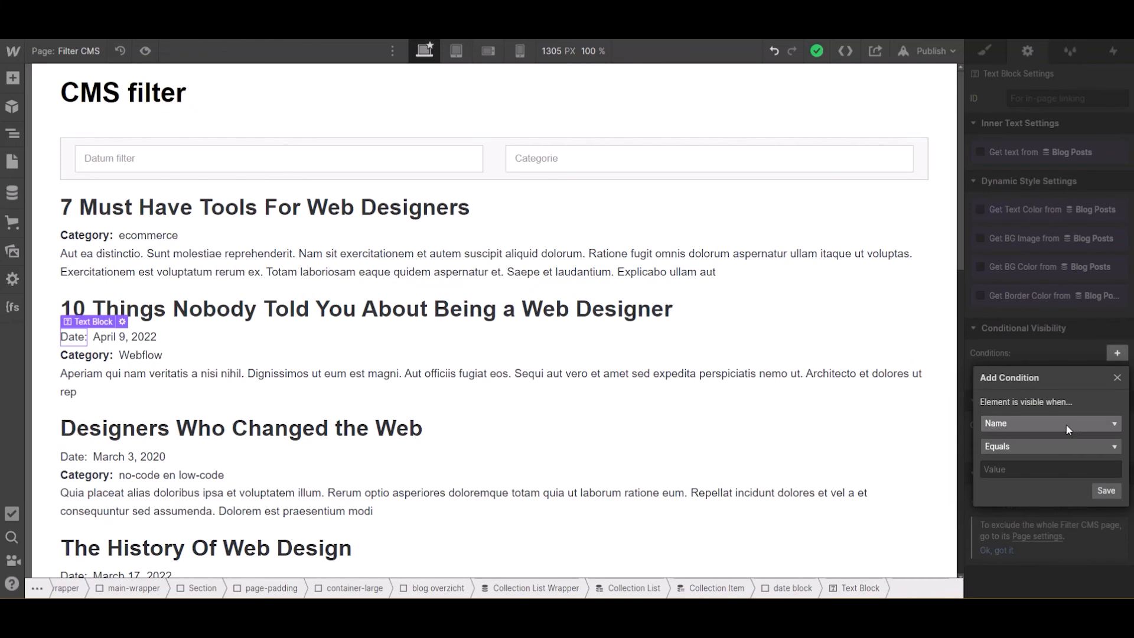
left_click(1048, 423)
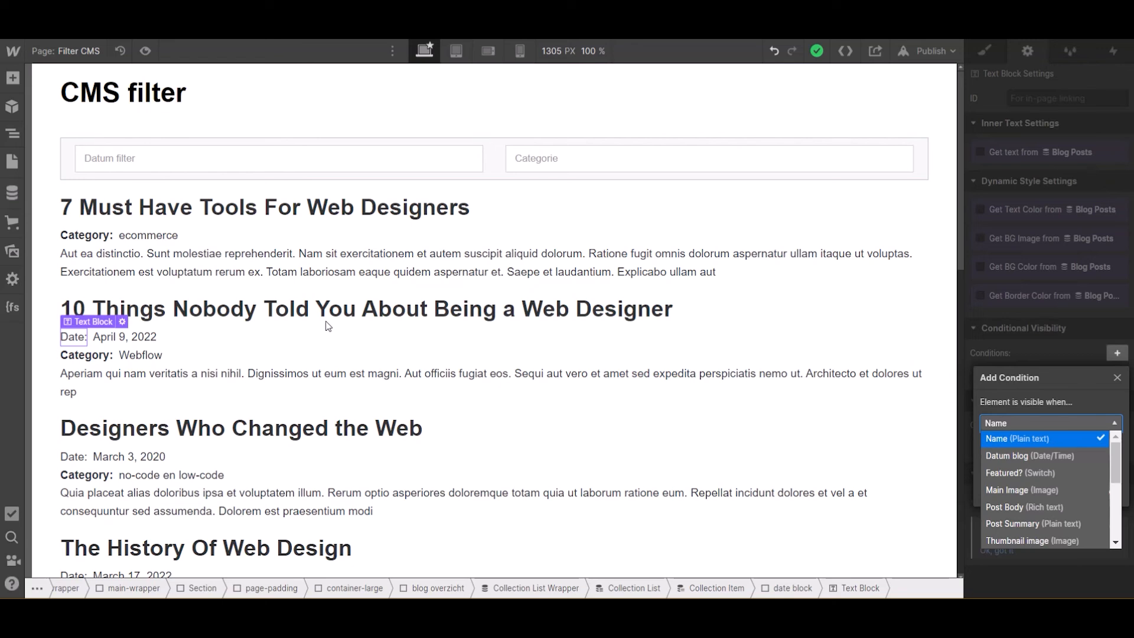
mouse_move(148, 340)
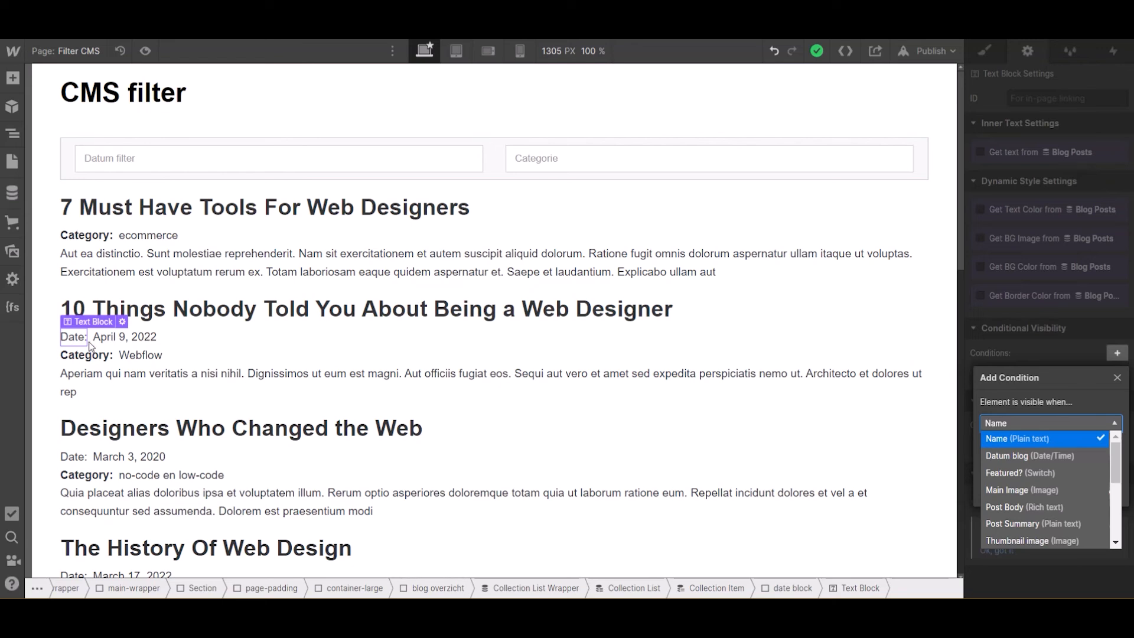
mouse_move(117, 343)
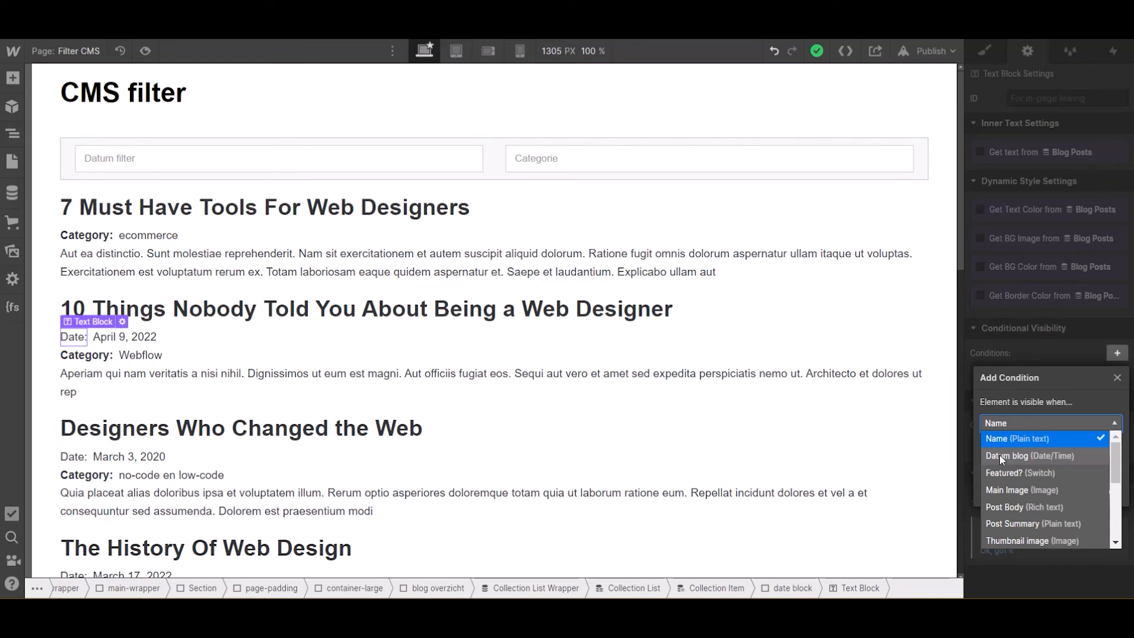
left_click(1029, 455)
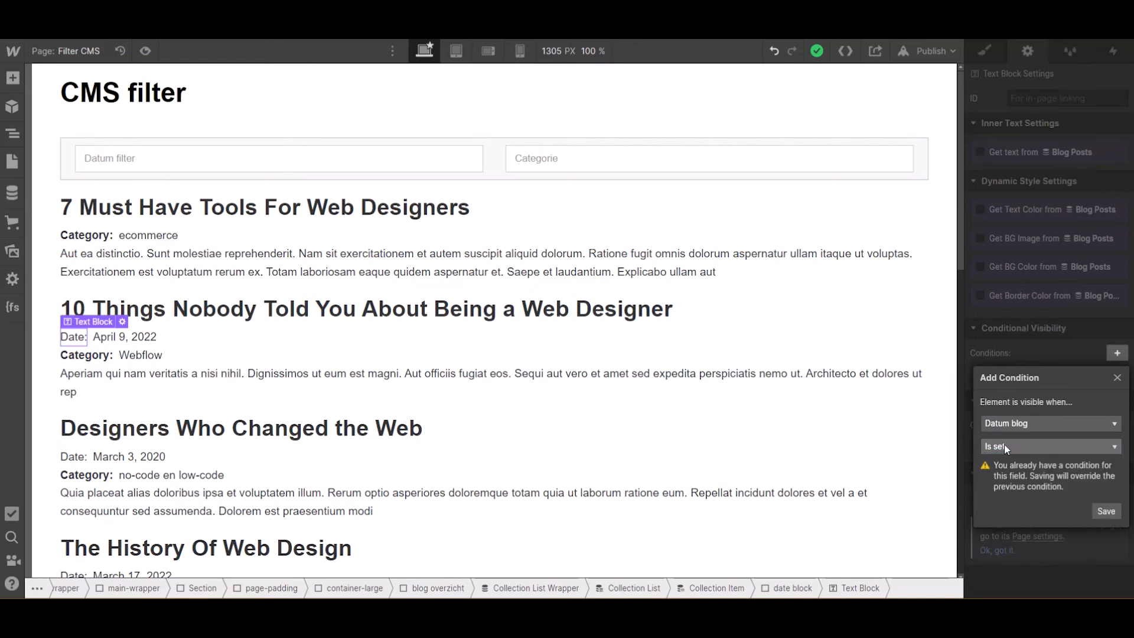
mouse_move(1022, 439)
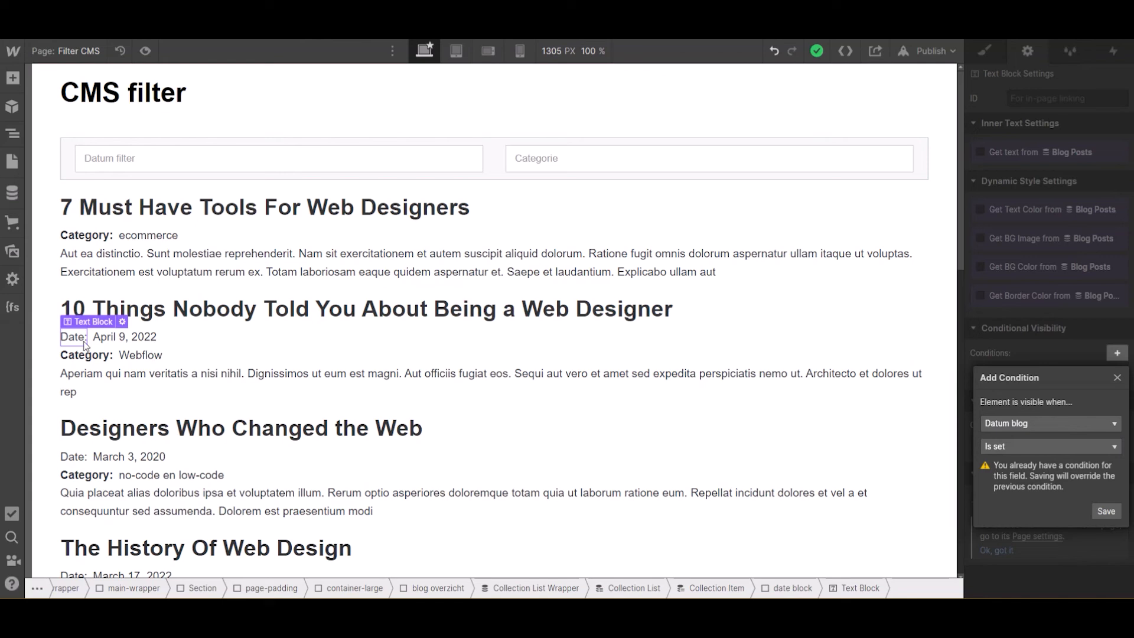
mouse_move(142, 351)
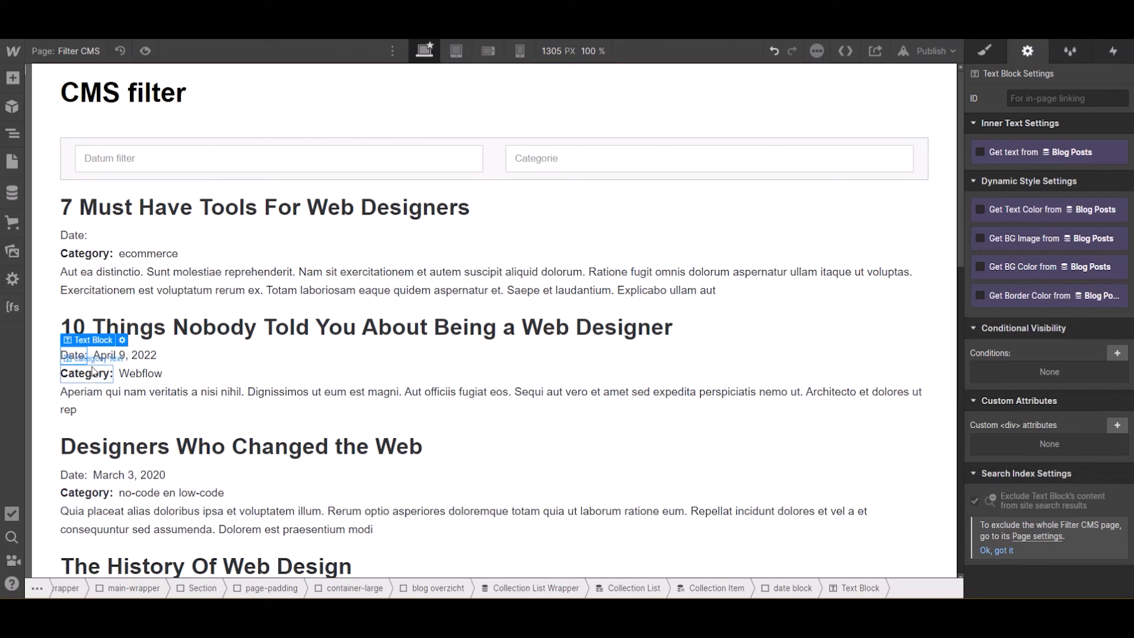
- Save a 'Datum blog is set' condition on the second post's Date label, then select its category block
left_click(72, 355)
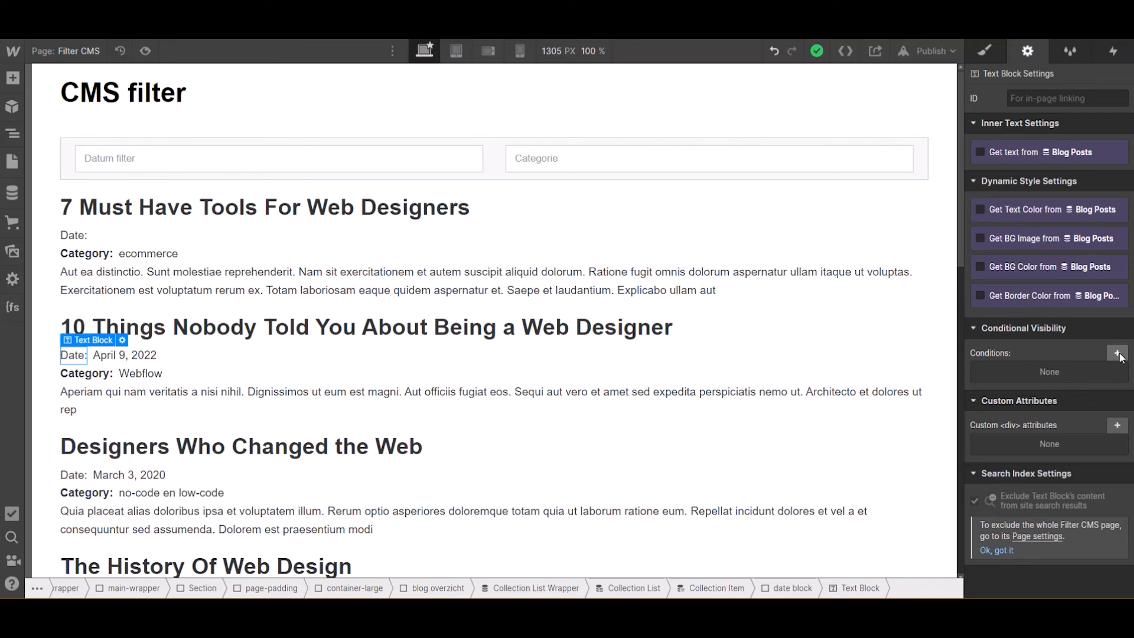
left_click(1117, 354)
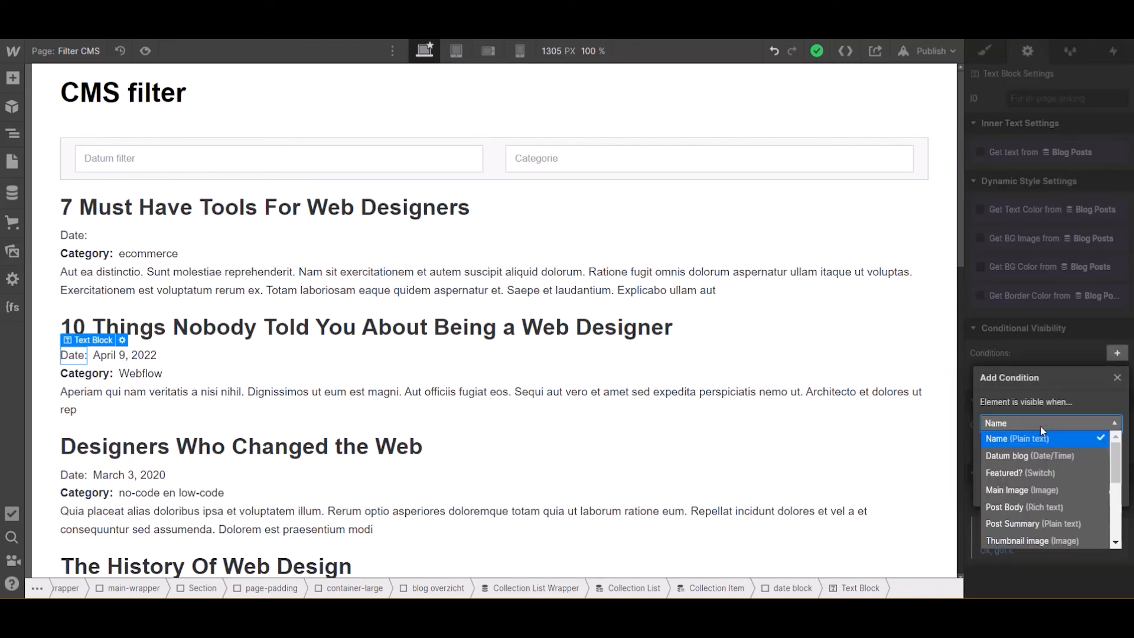
left_click(1030, 456)
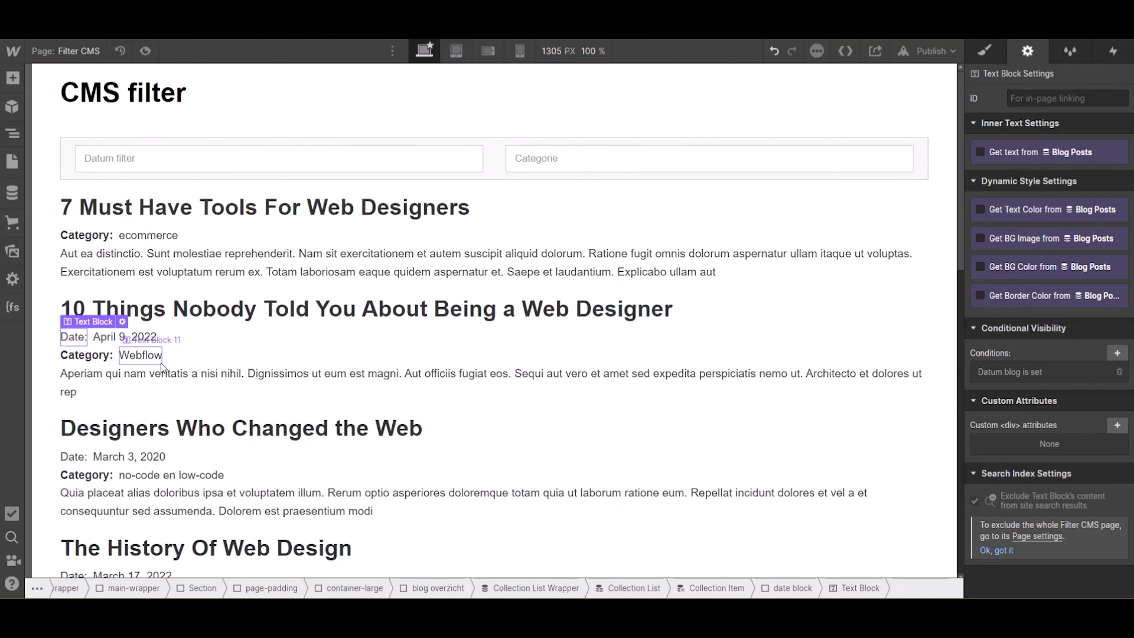
left_click(139, 356)
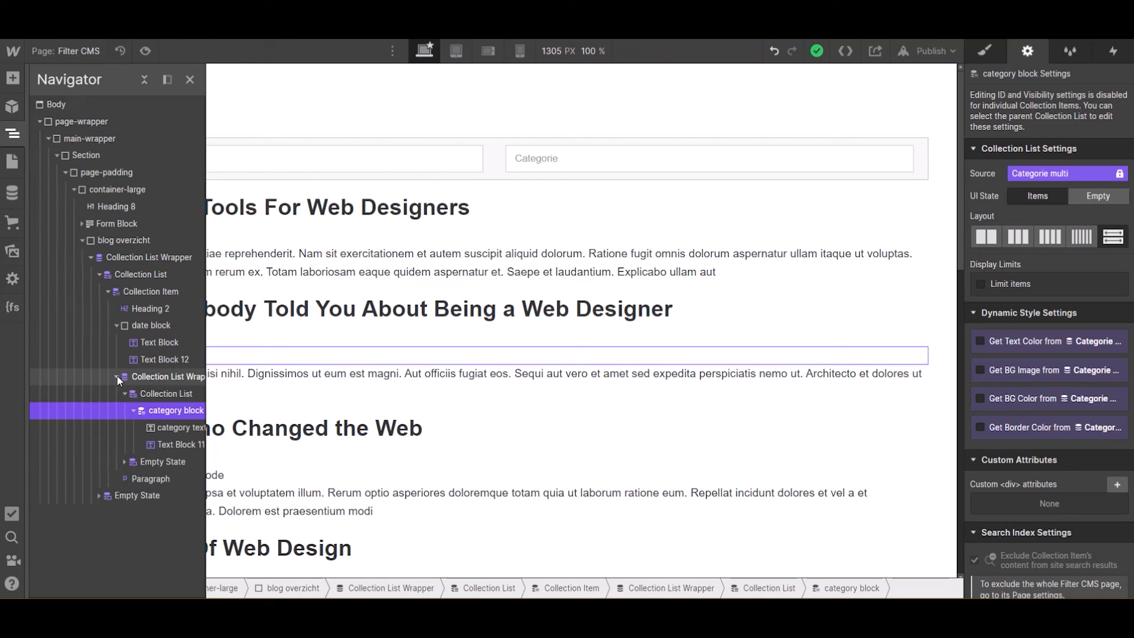
mouse_move(127, 391)
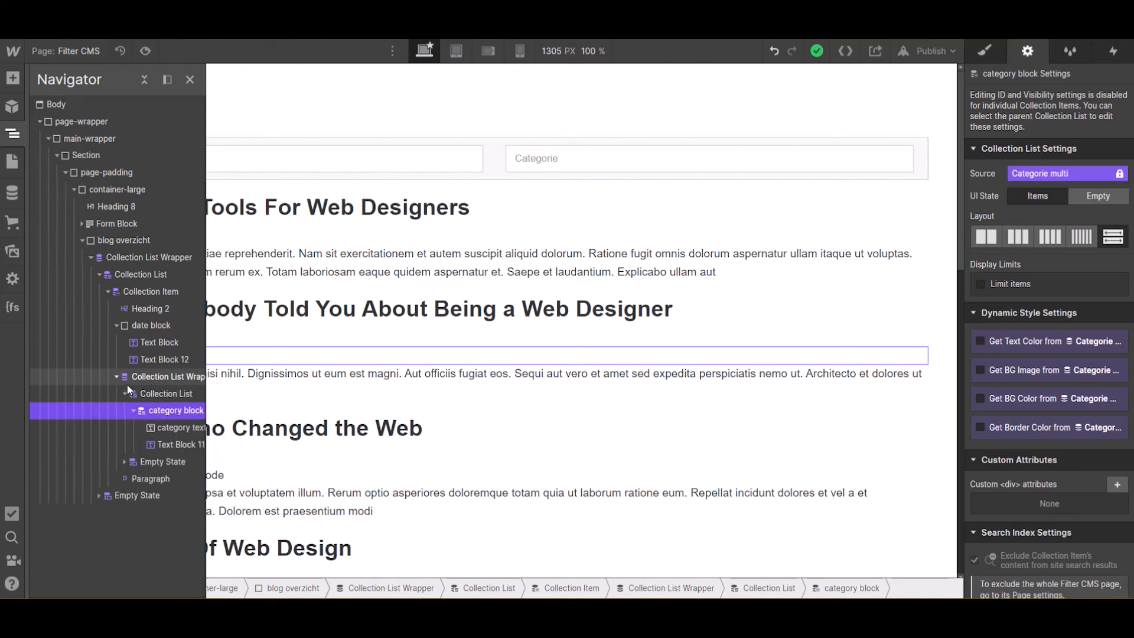
left_click(190, 79)
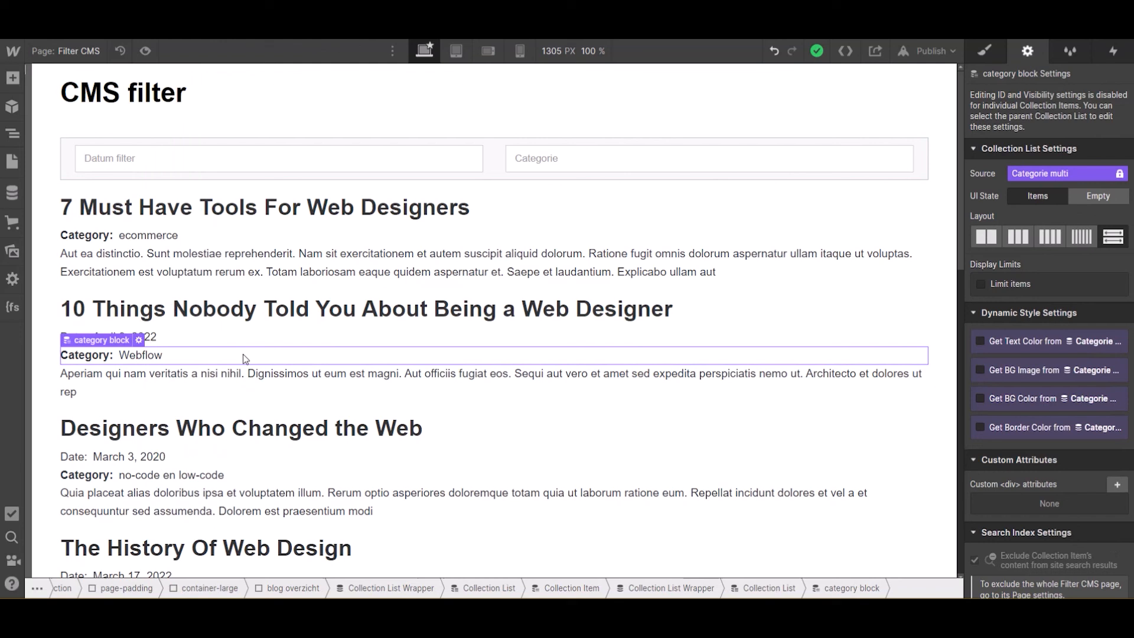
left_click(140, 355)
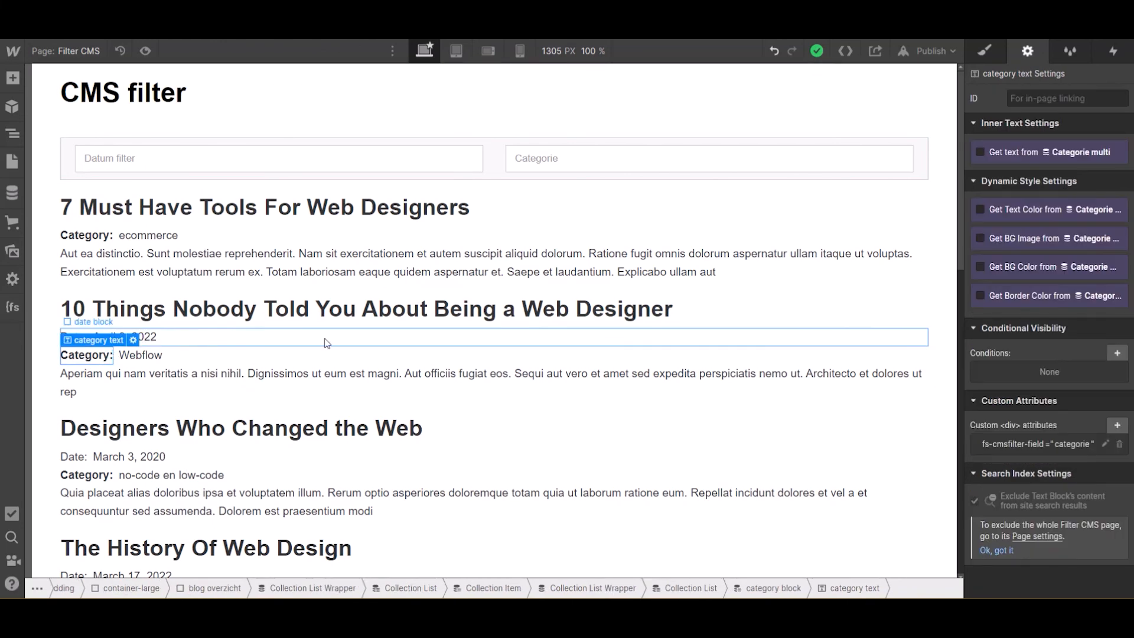
left_click(981, 238)
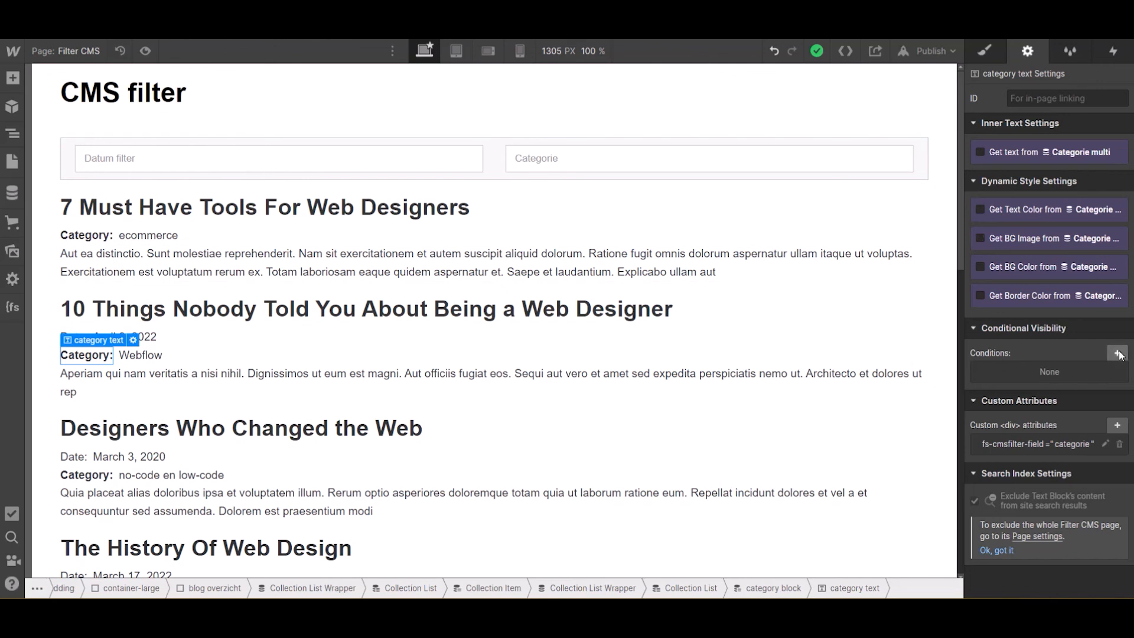
left_click(1119, 353)
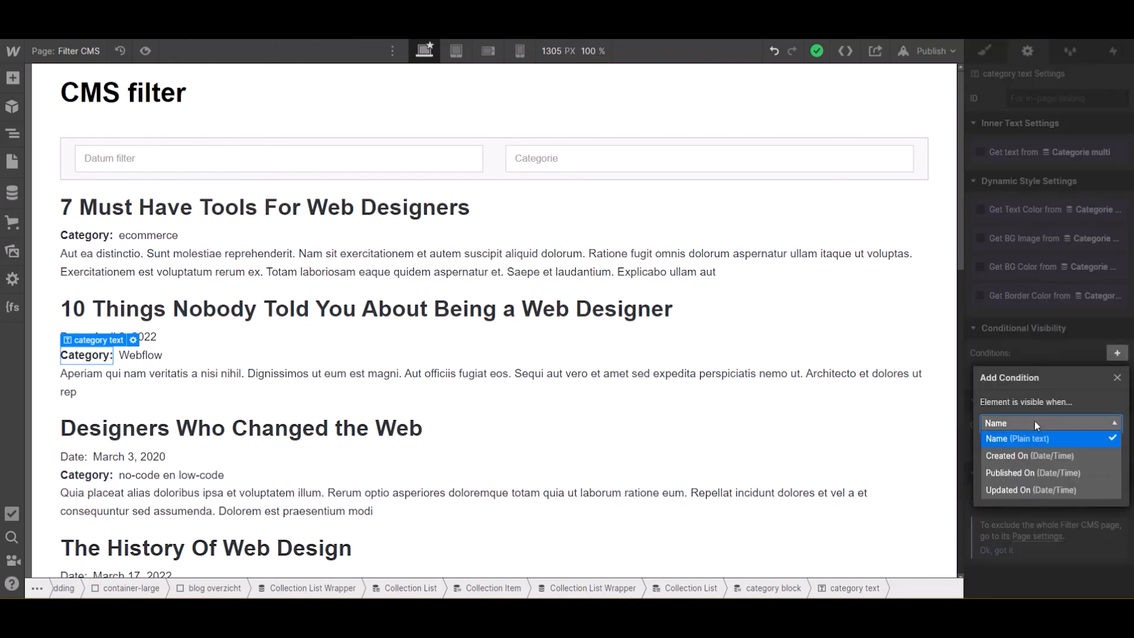
left_click(1019, 438)
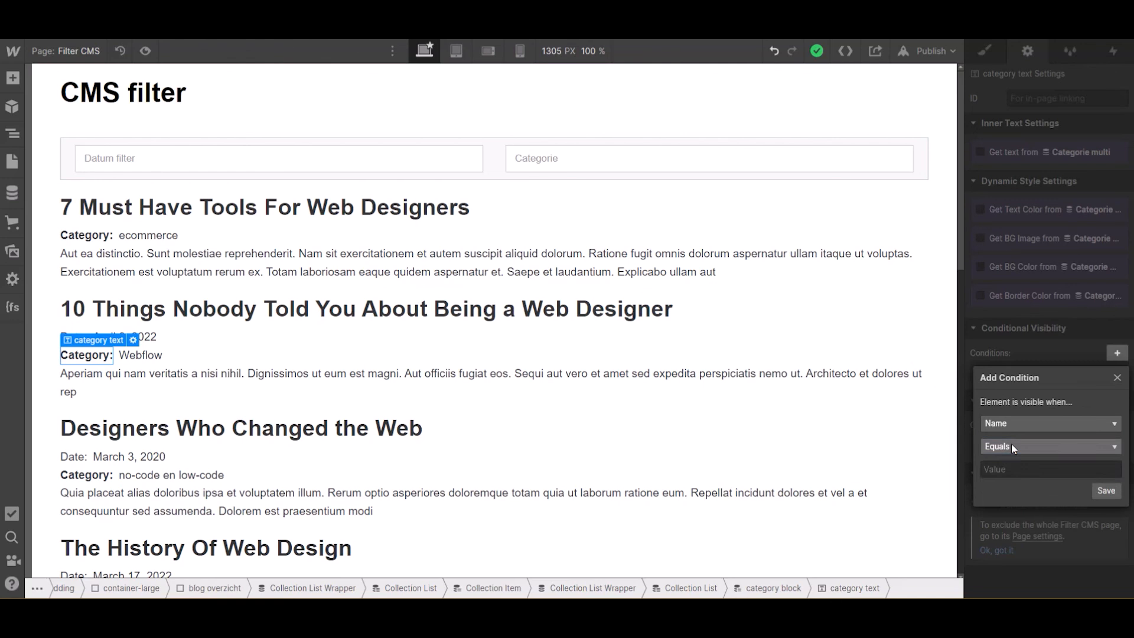
left_click(1049, 446)
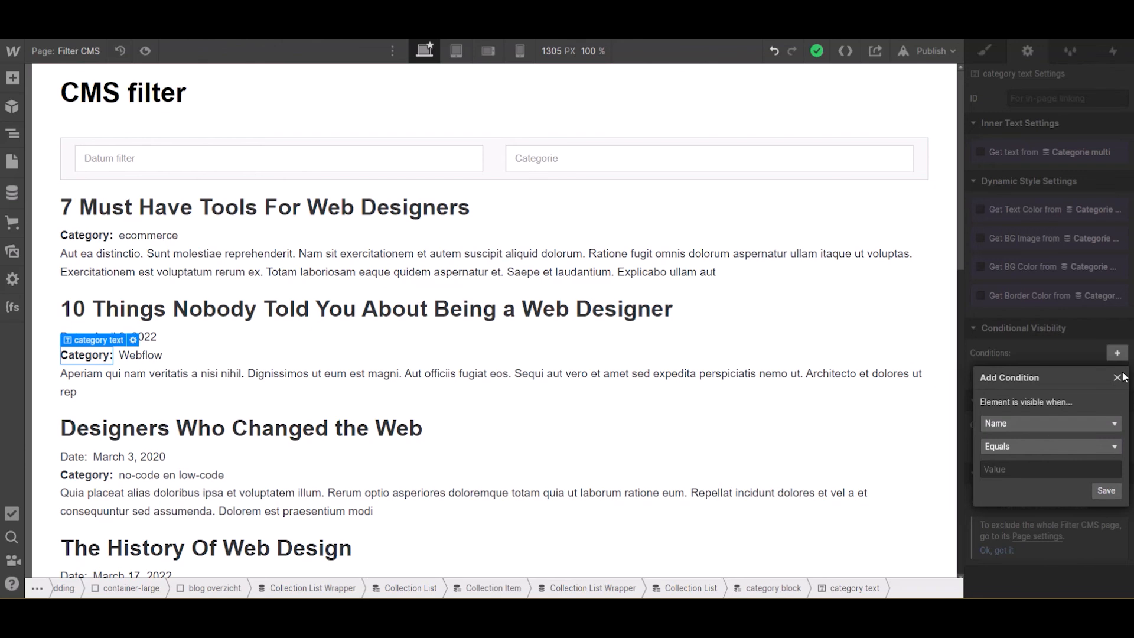
left_click(1119, 376)
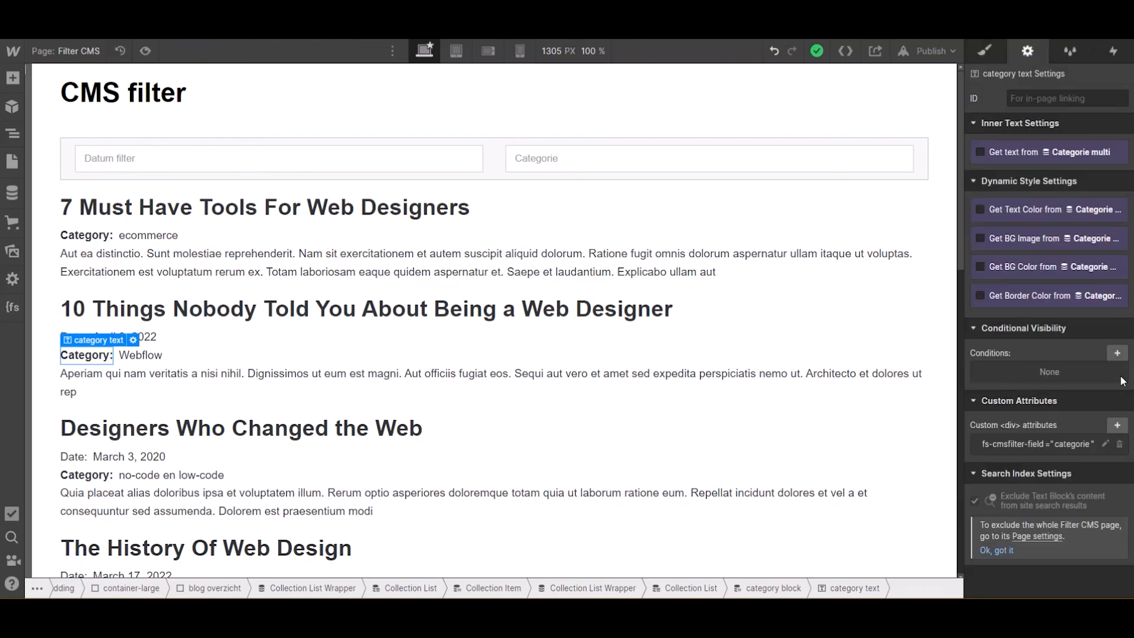
mouse_move(1067, 377)
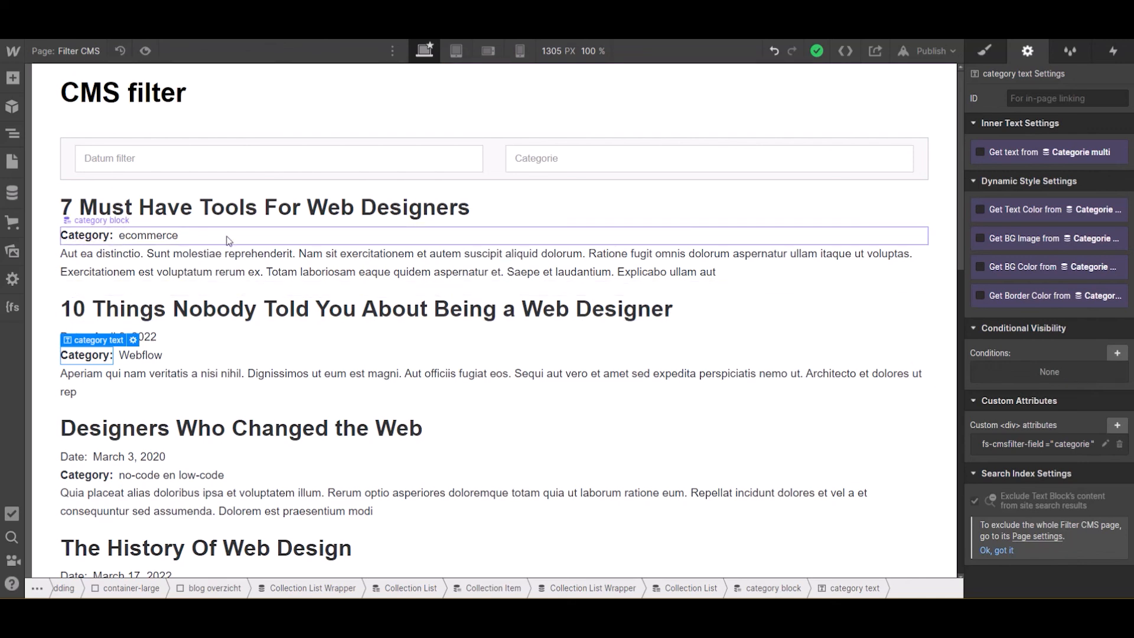
left_click(96, 220)
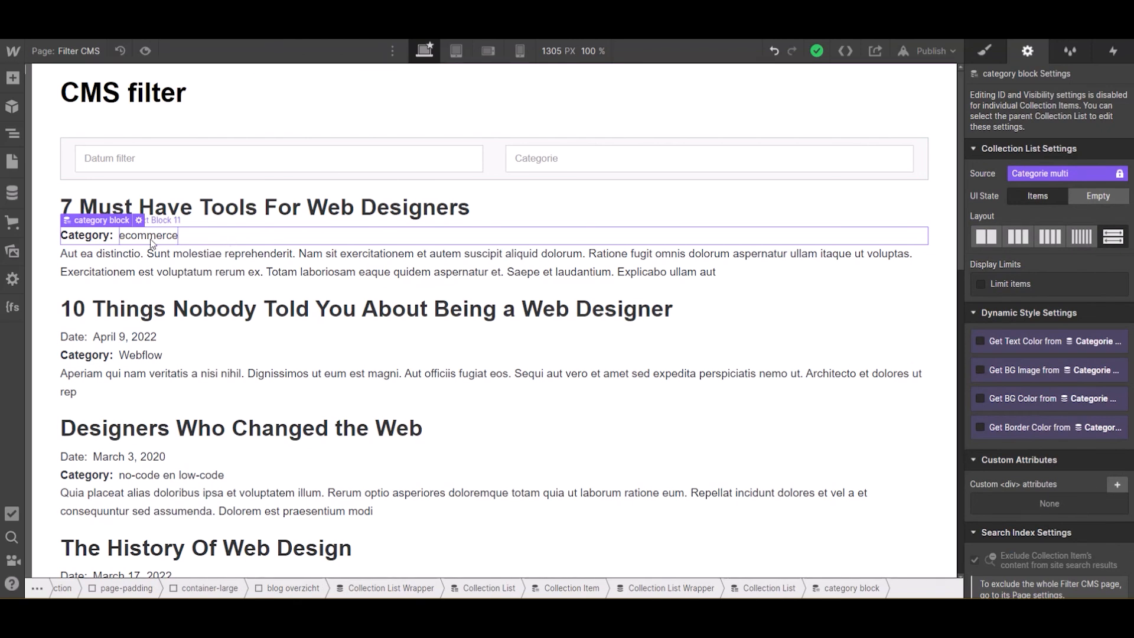
left_click(149, 235)
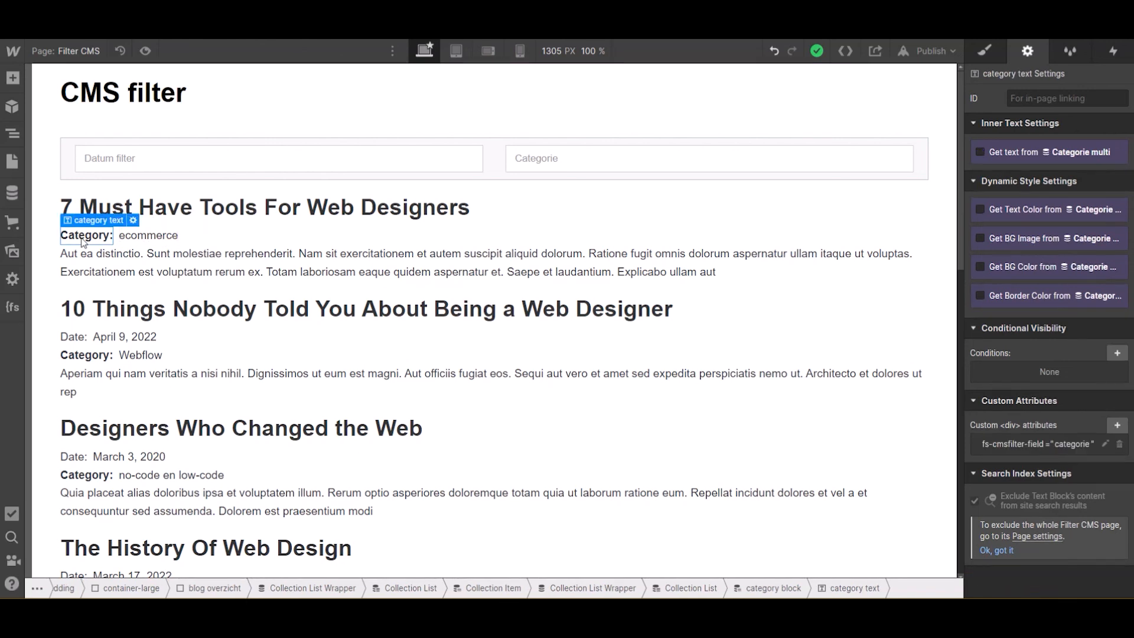
mouse_move(118, 245)
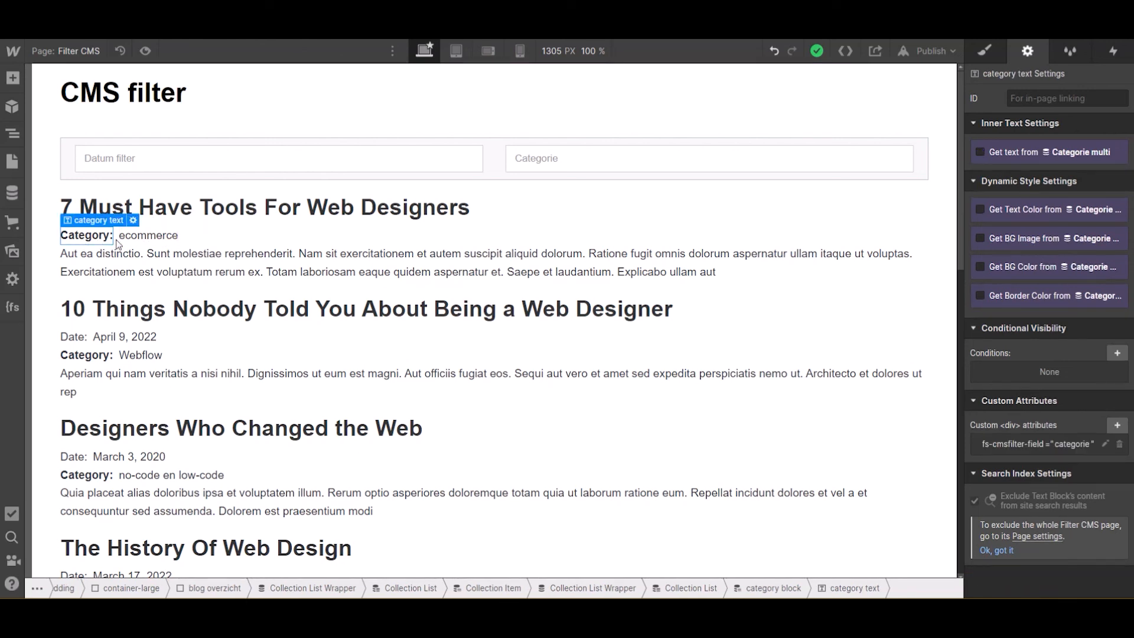
left_click(72, 337)
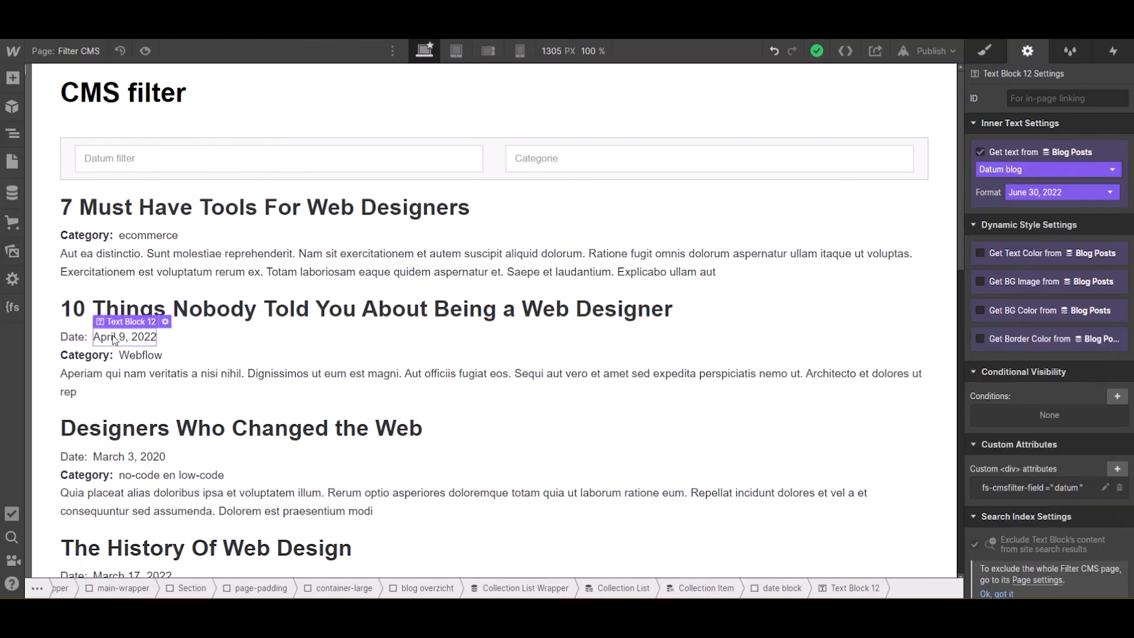
left_click(120, 354)
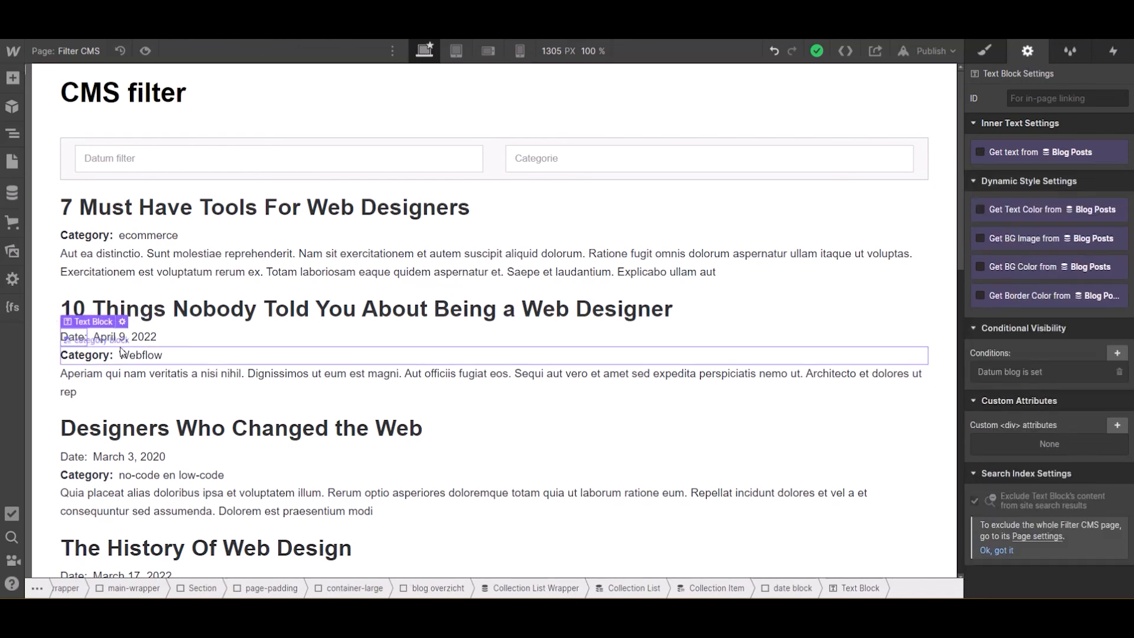
left_click(124, 337)
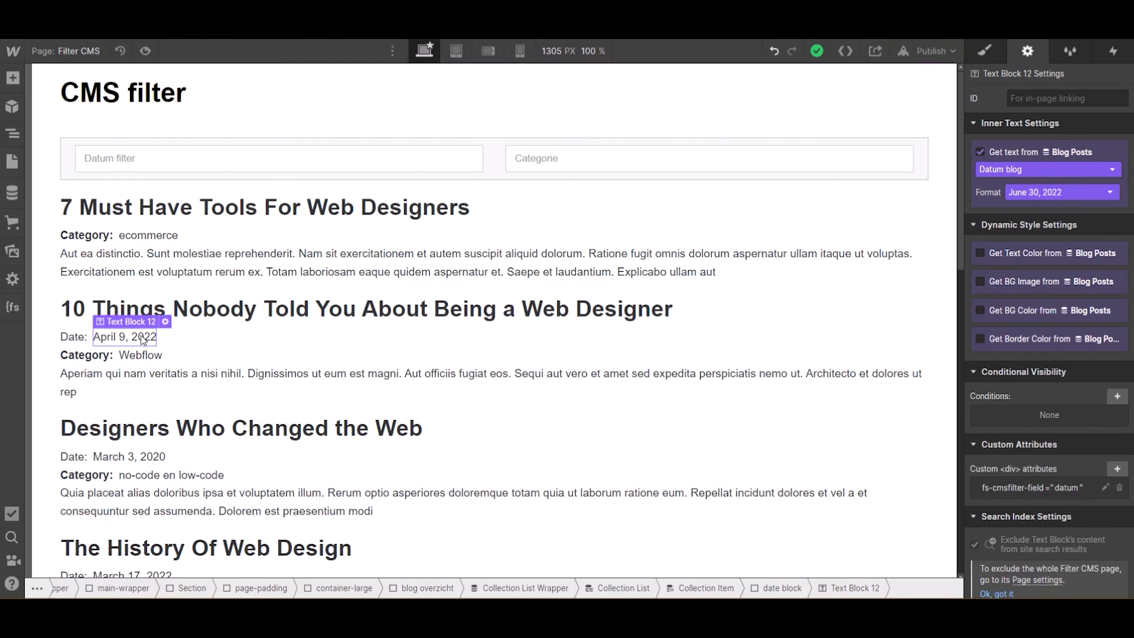
mouse_move(73, 336)
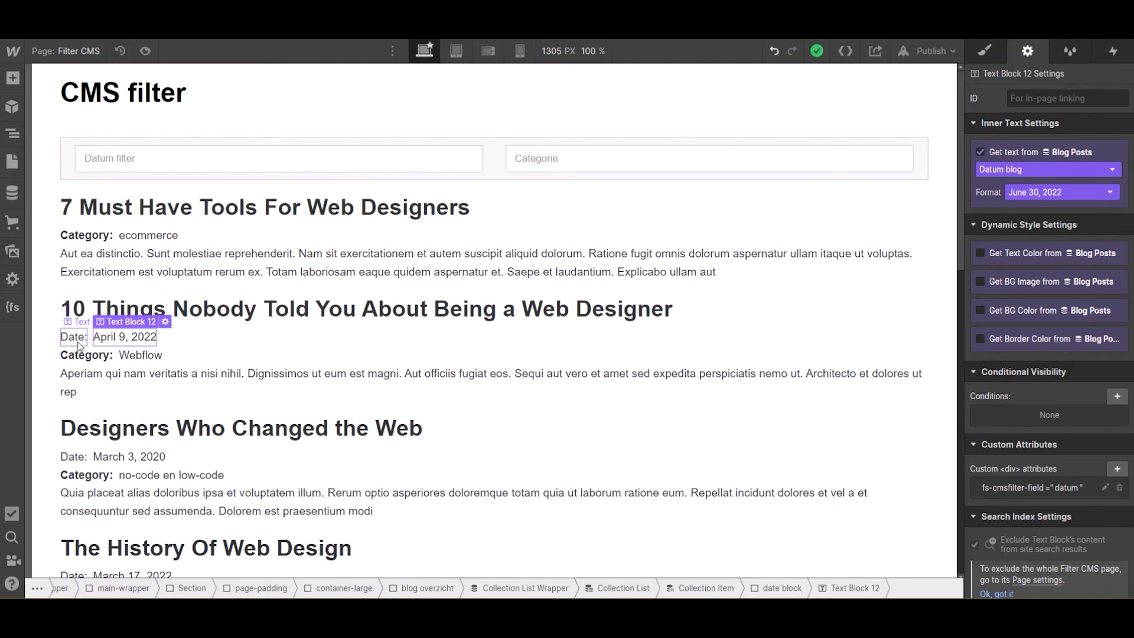
left_click(981, 152)
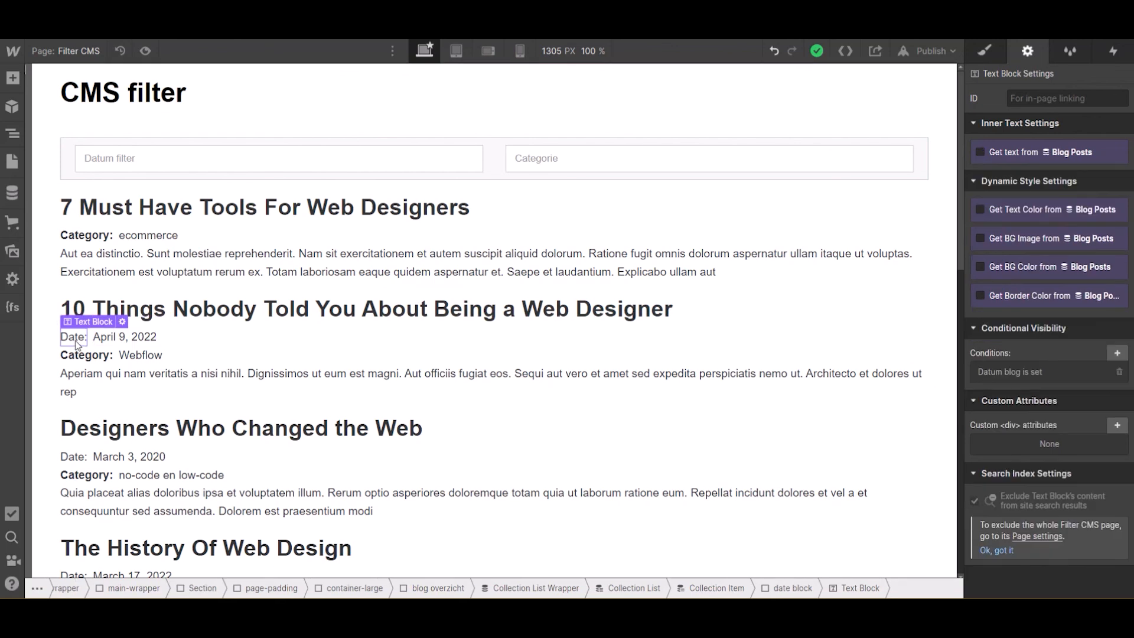